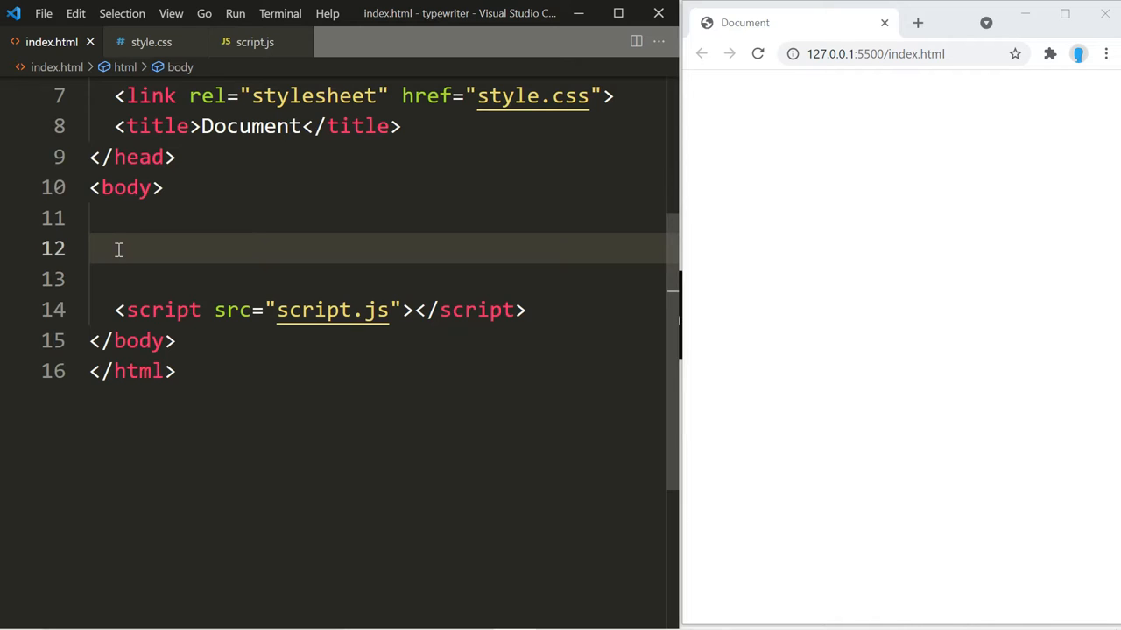
- Write an empty <p id="message"></p> element in the body via the Emmet p expansion
text(p)
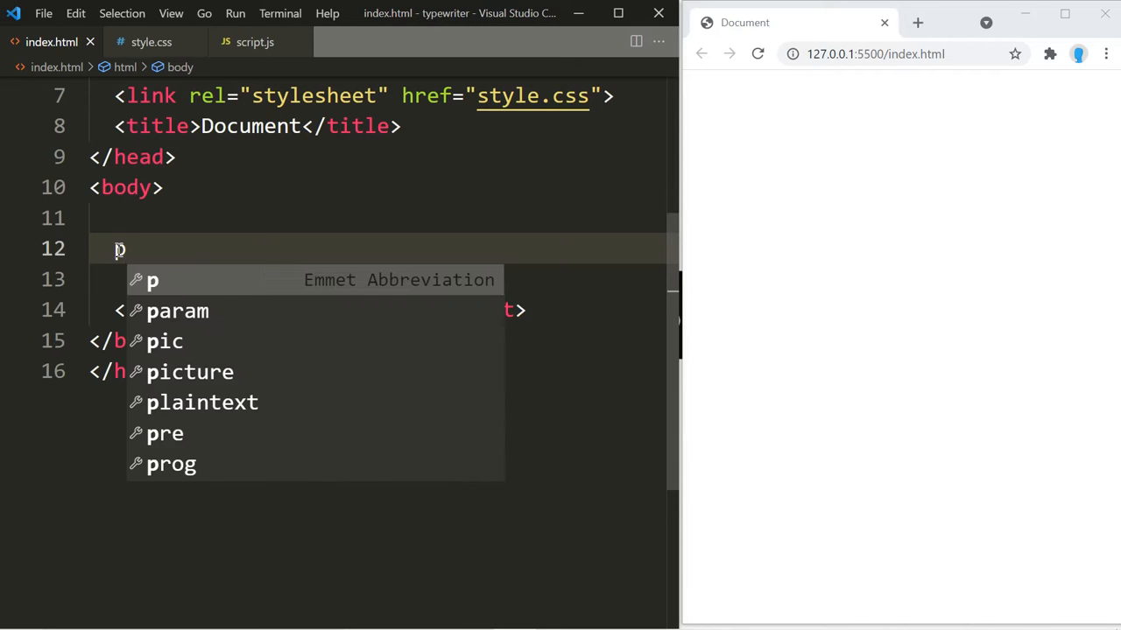
key(Tab)
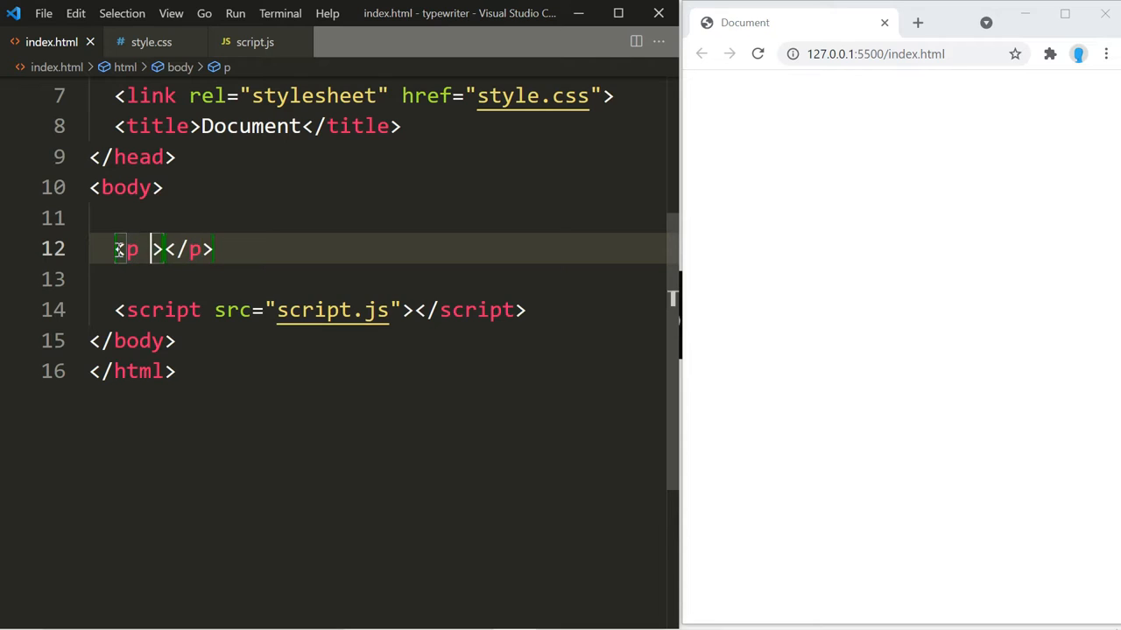
text(id="m")
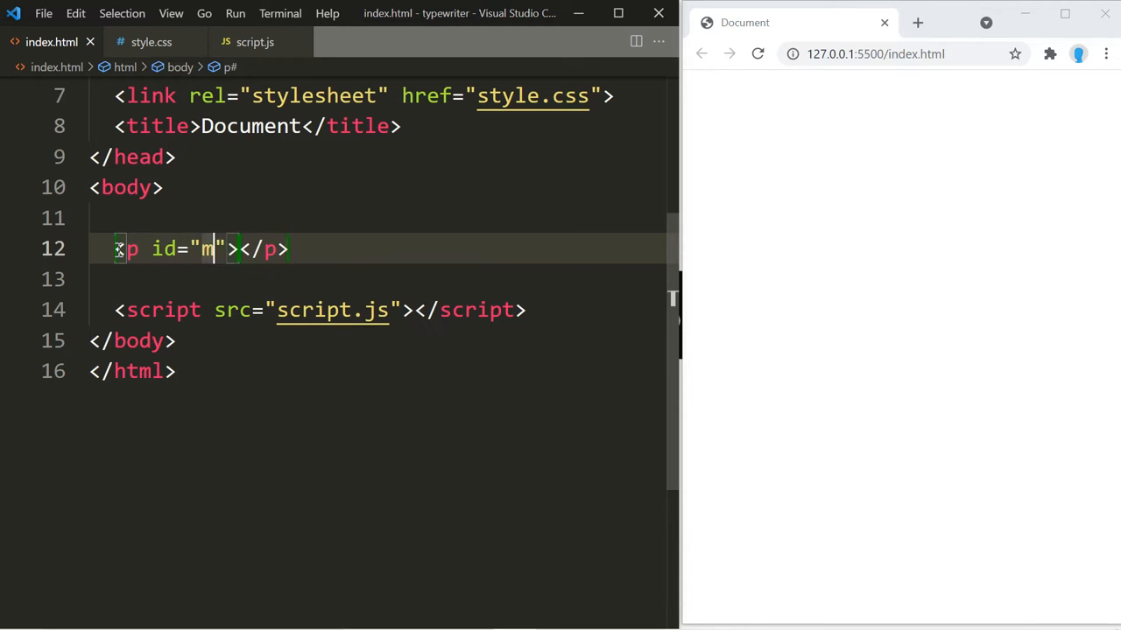
text(essage)
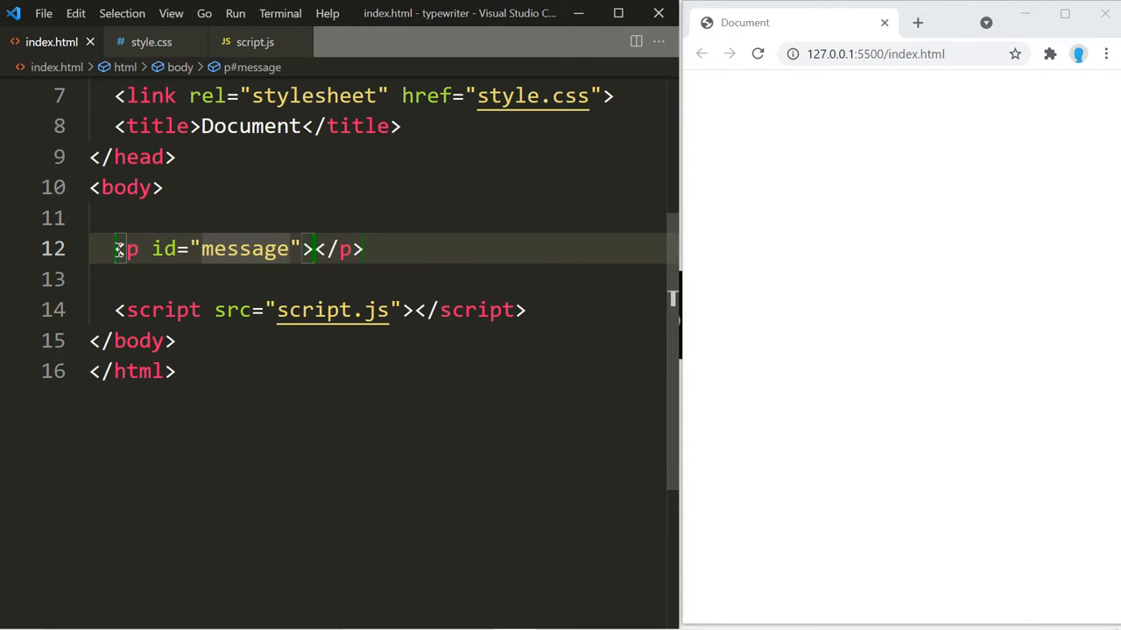
click(151, 42)
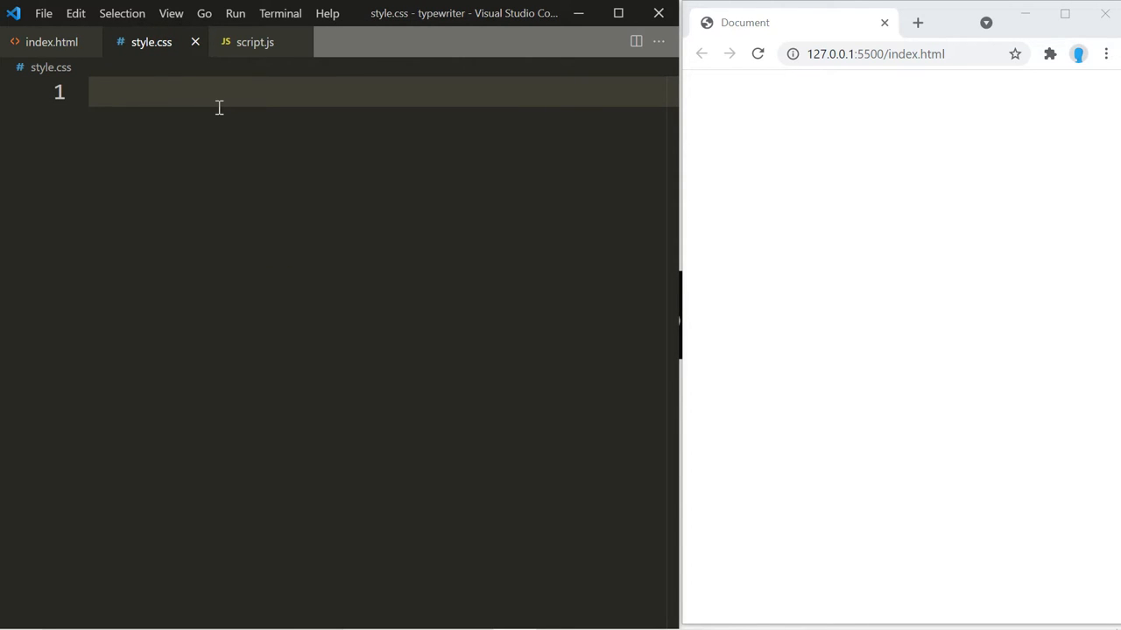
- Style span with animation: blinker 1s linear infinite
text(span{})
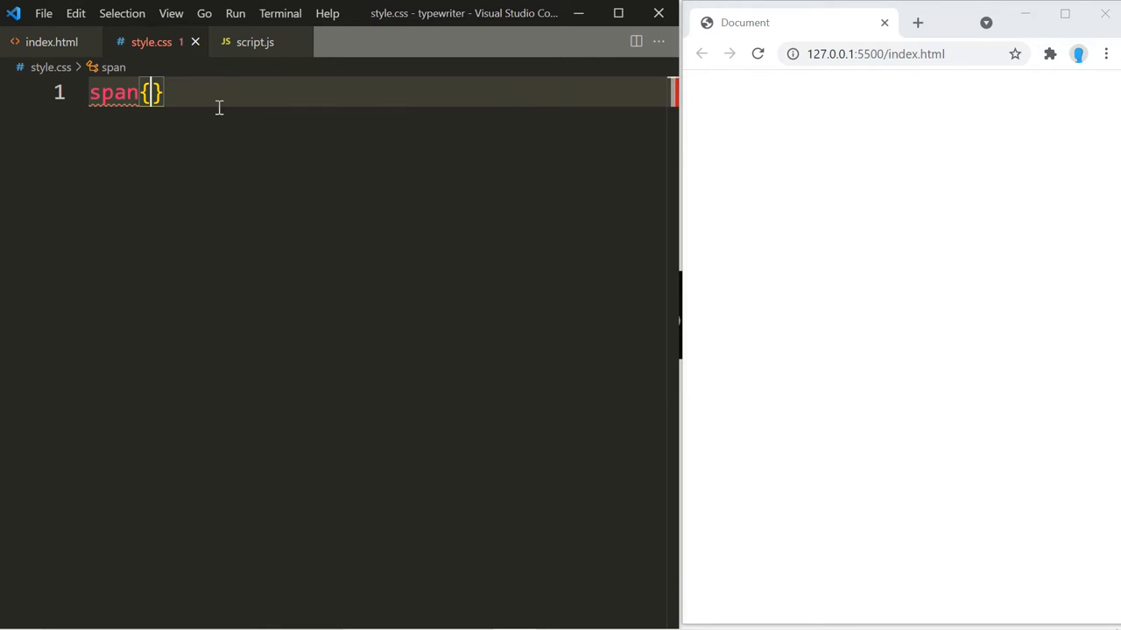
text(animatio)
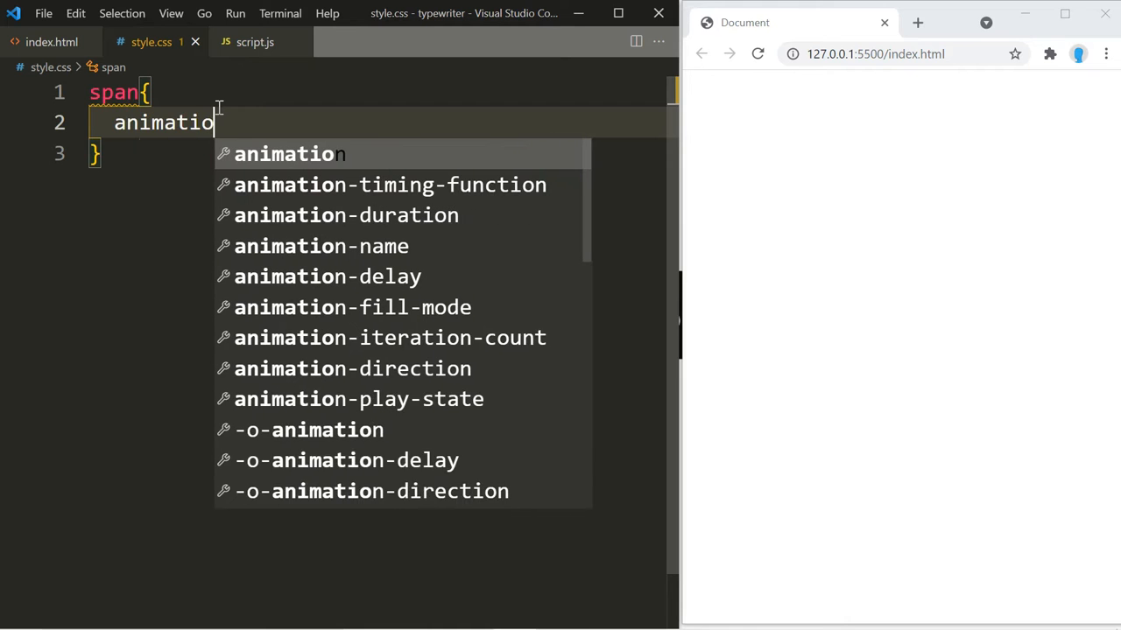
text(n: blin)
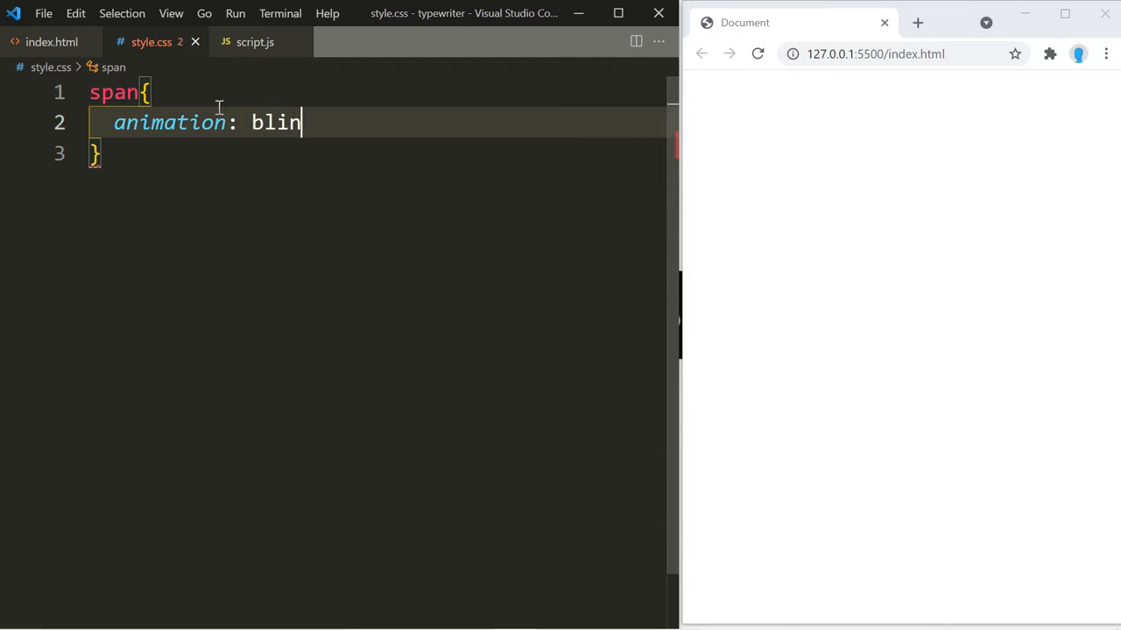
text(ker 1s)
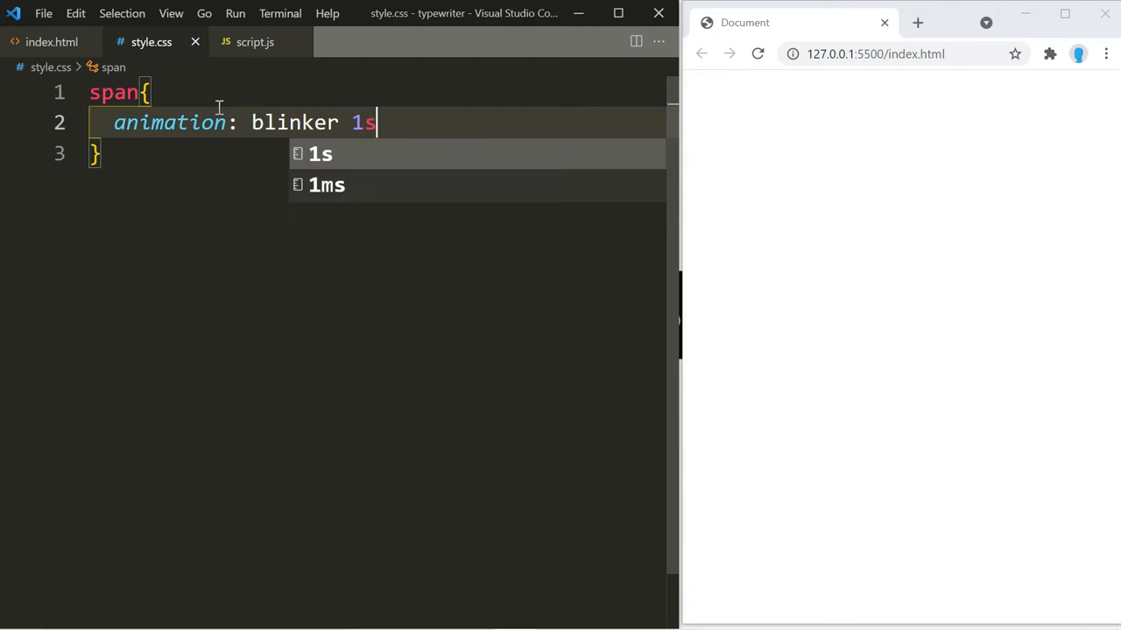
text(linear infinite;)
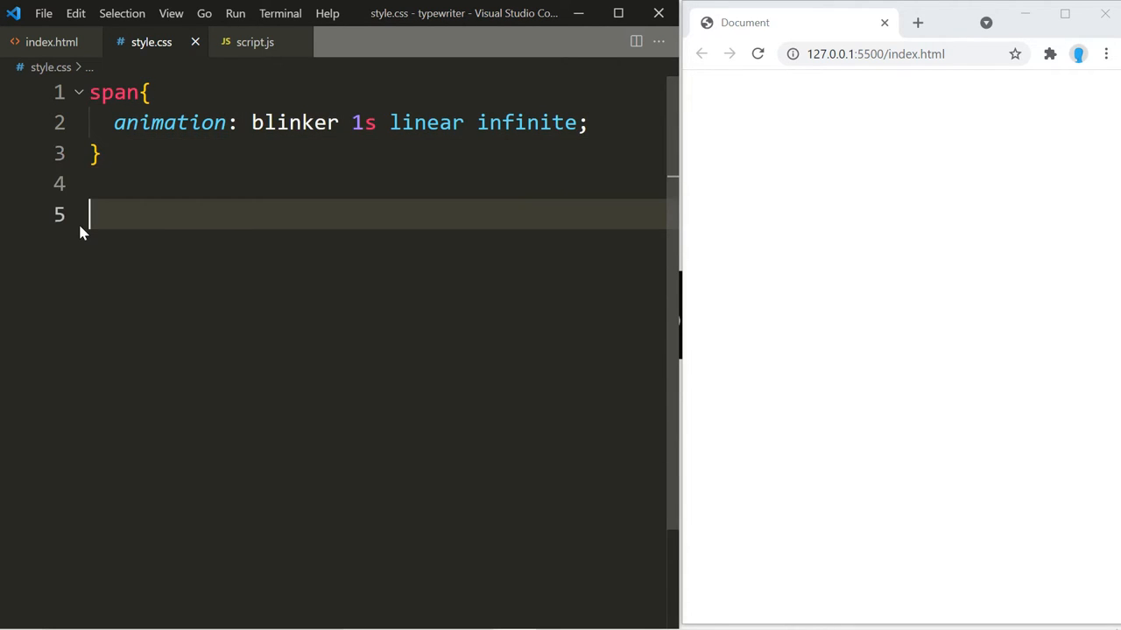
text(@keyf)
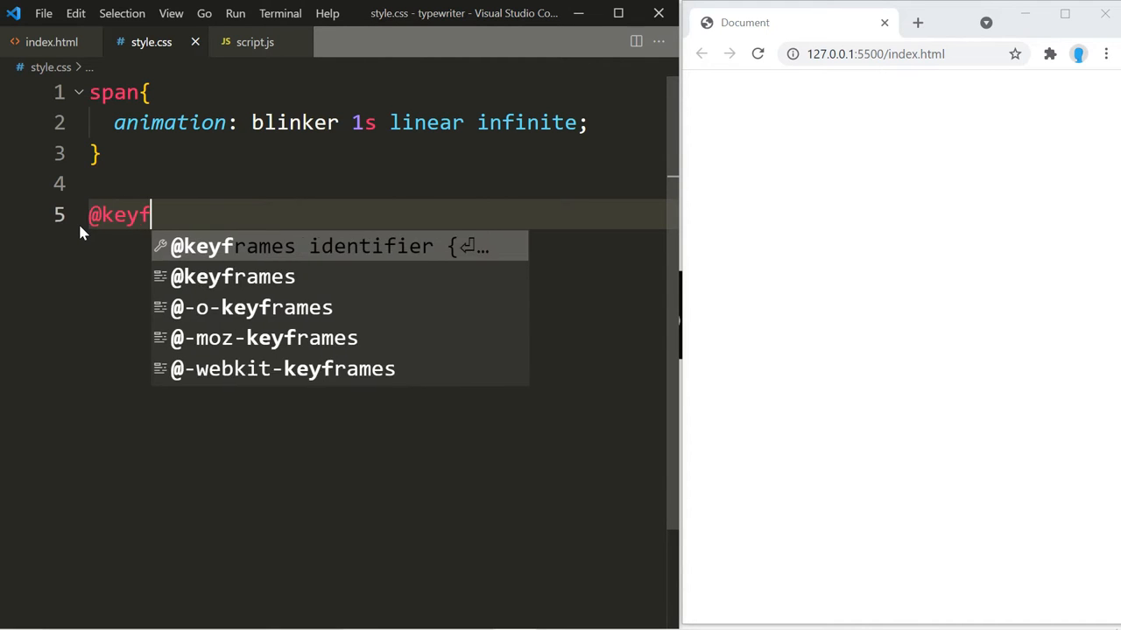
text(rames blink)
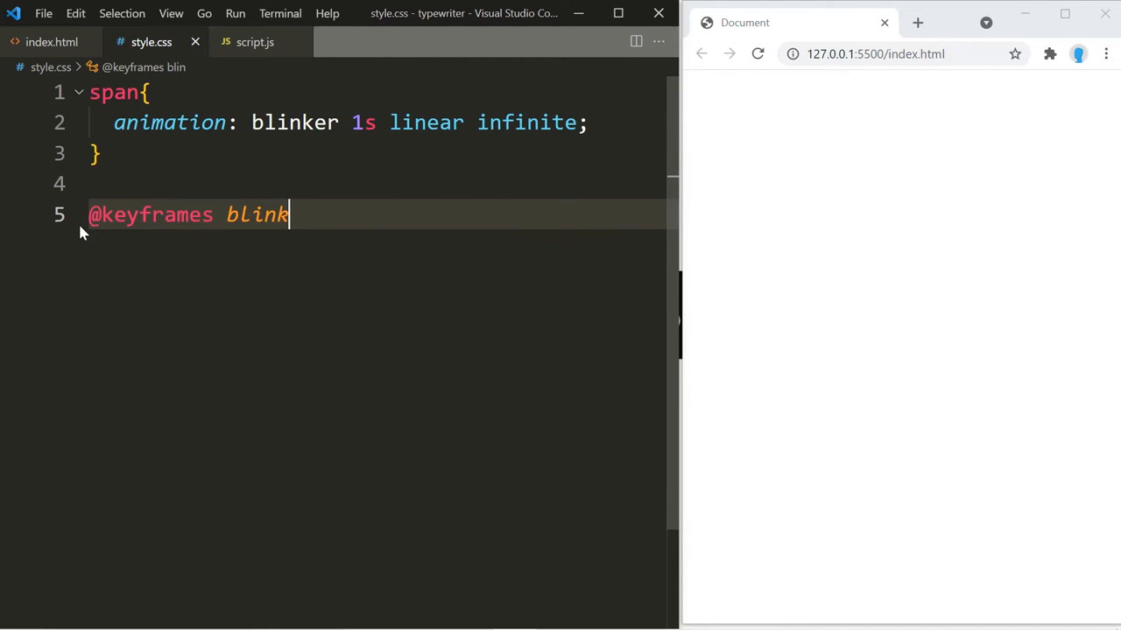
text(er{)
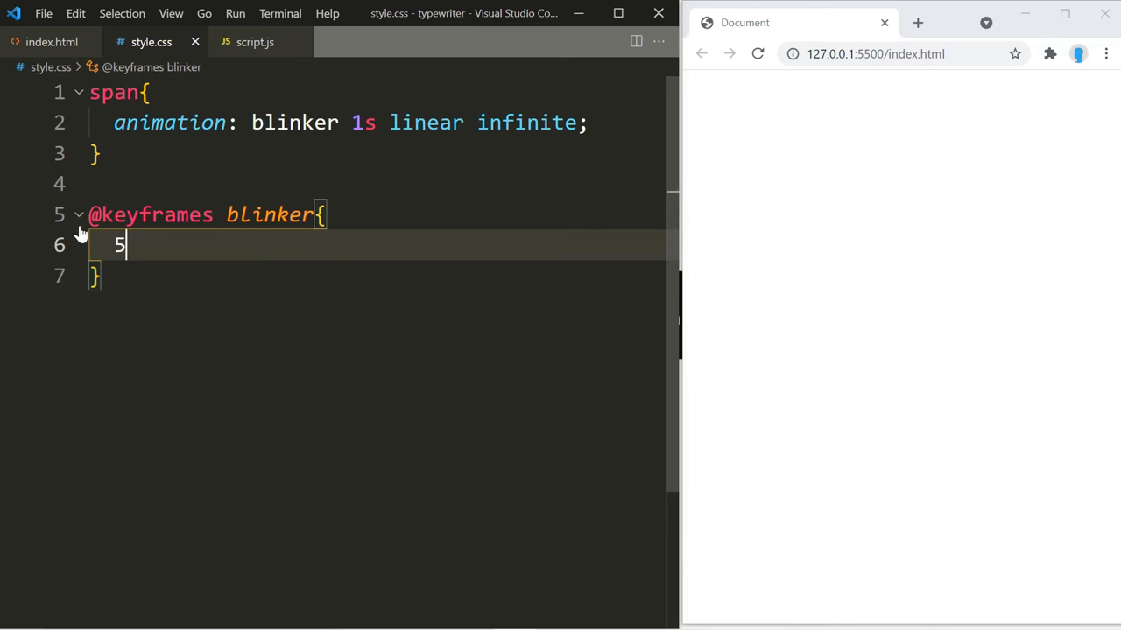
text(0%{)
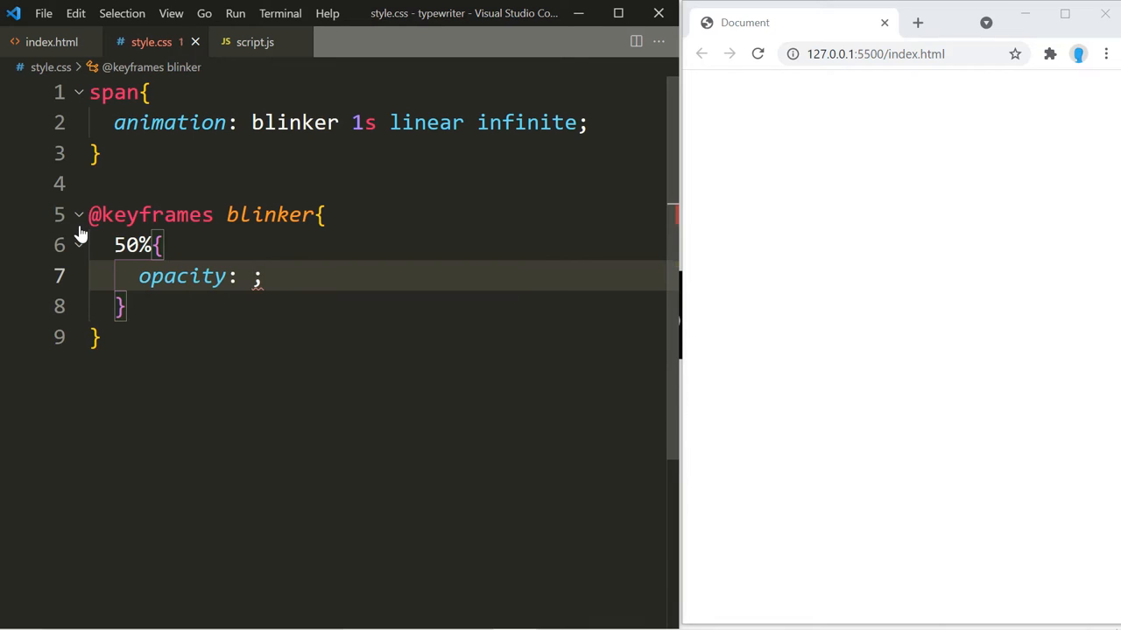
text(0)
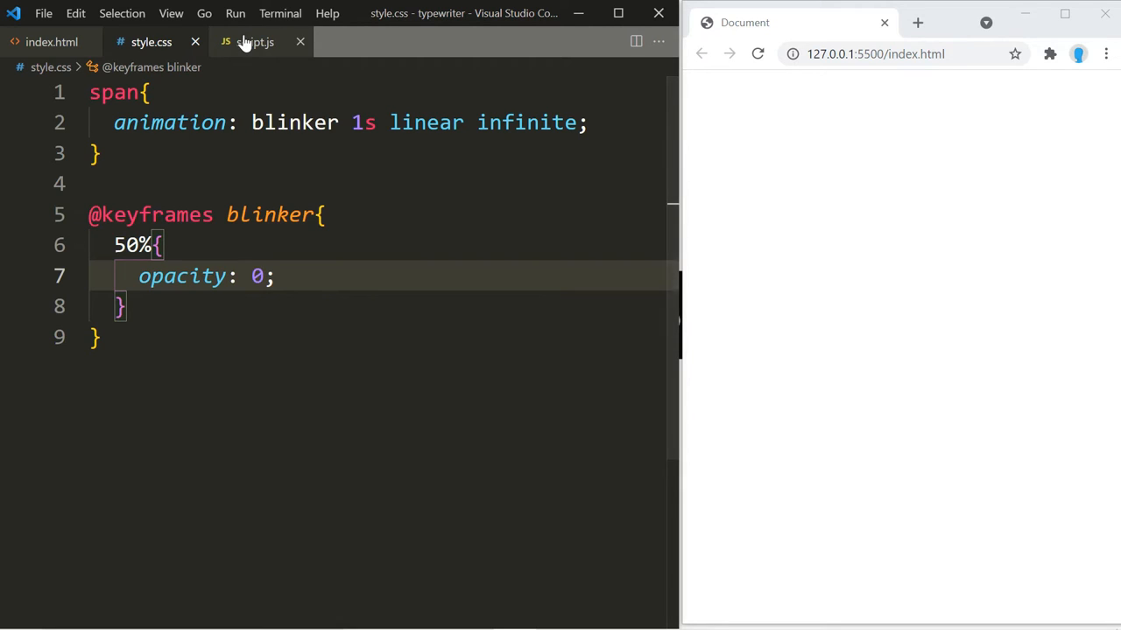
click(255, 42)
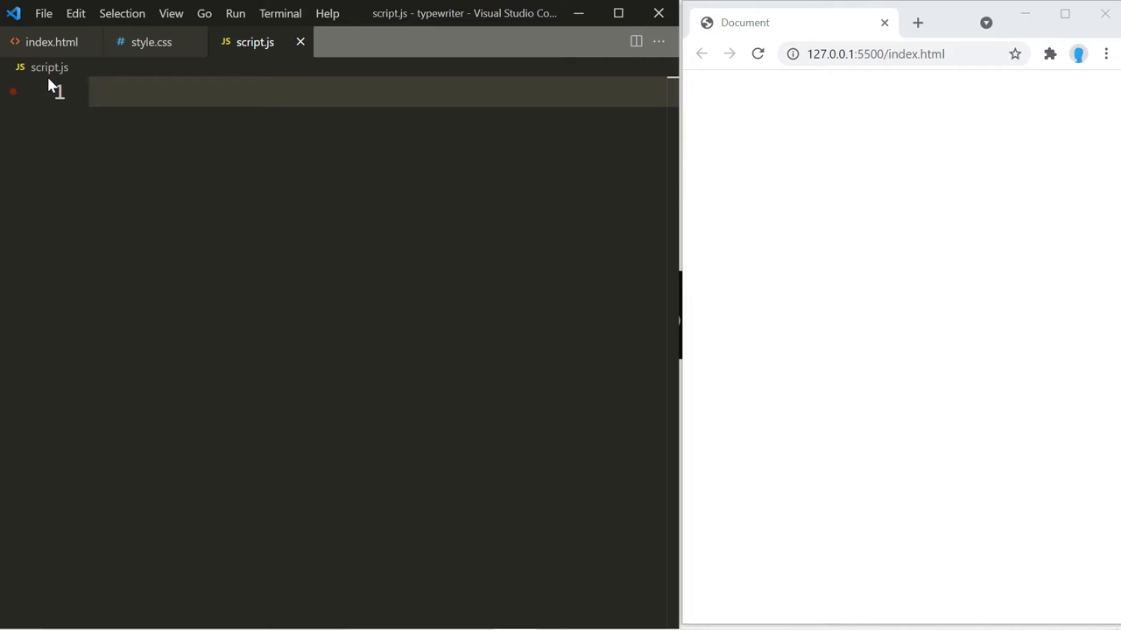
- Declare var messageArray = ["Typewriter Effect"]
text(var)
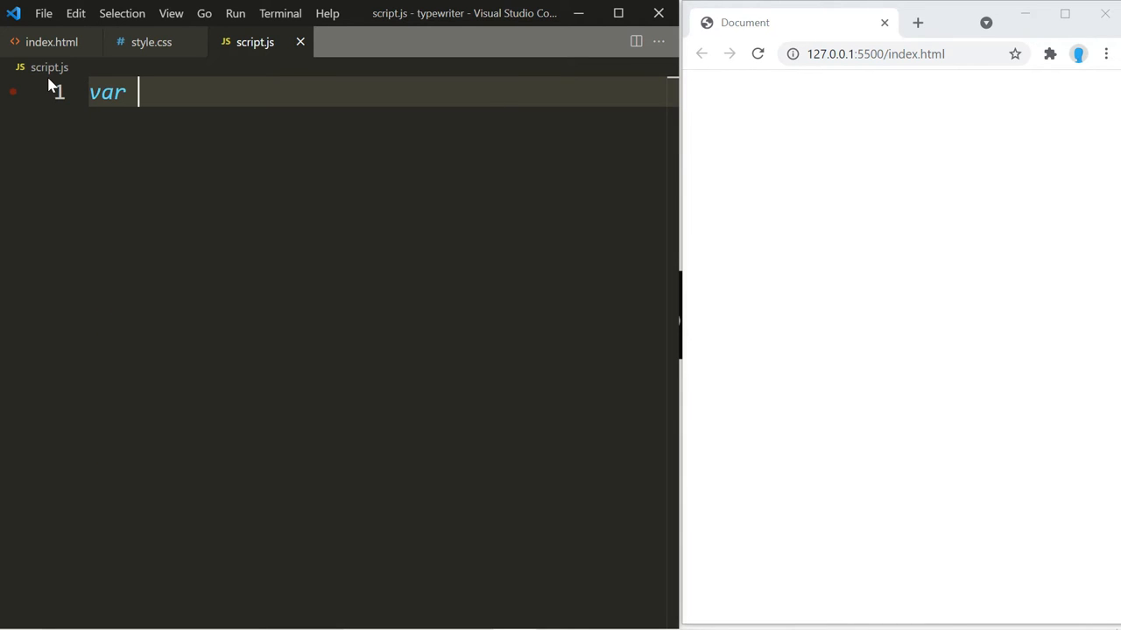
text(messageA)
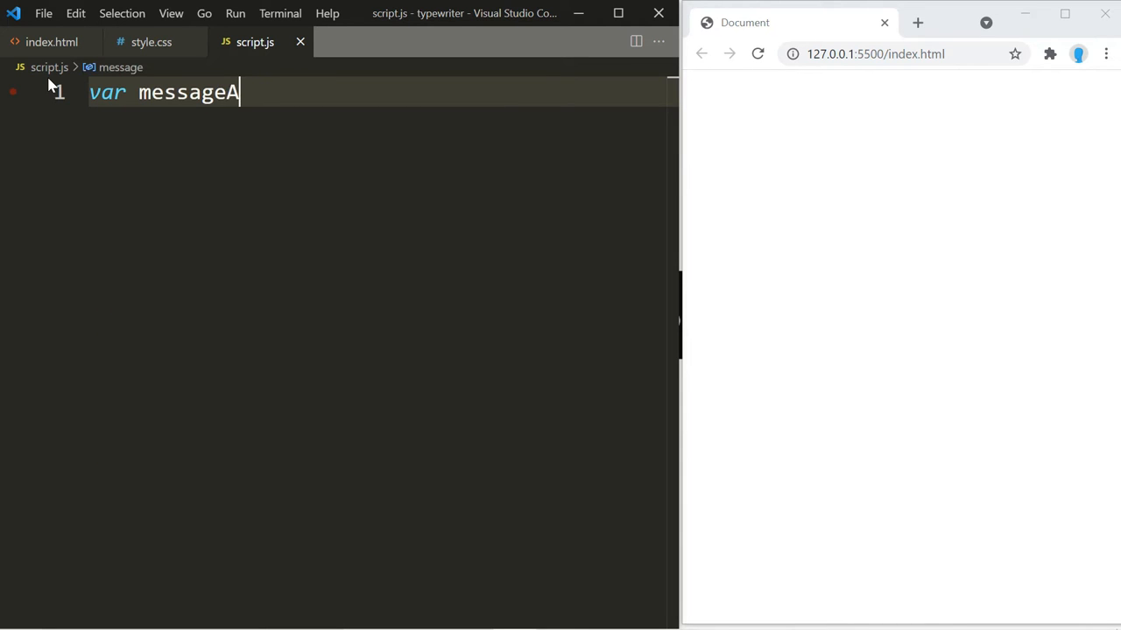
text(rray = [])
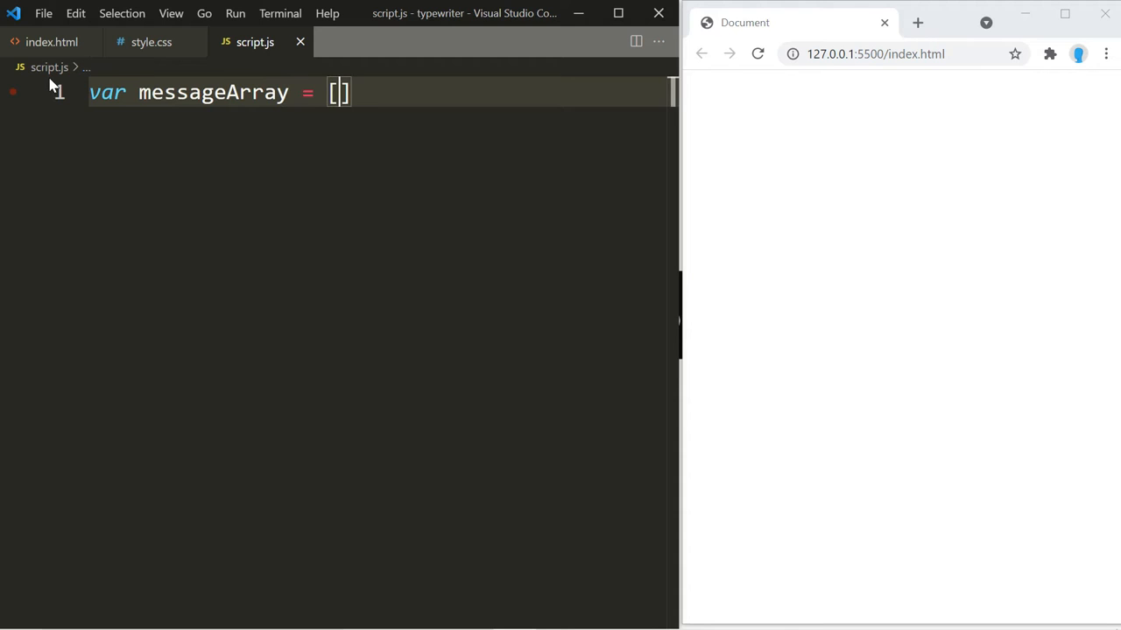
text("")
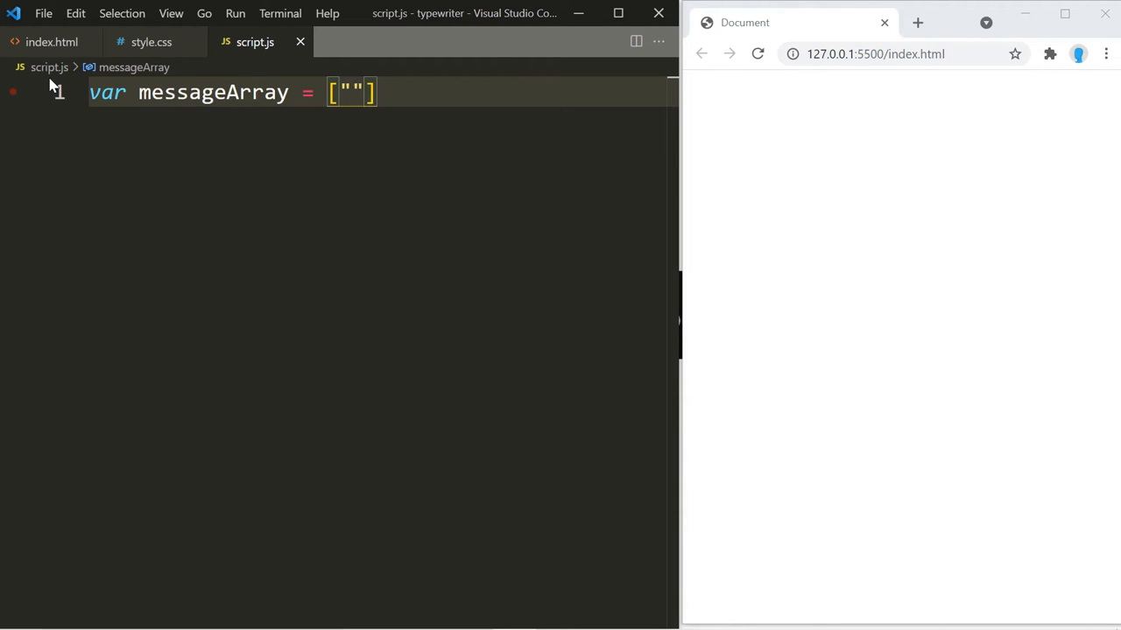
text(Typew)
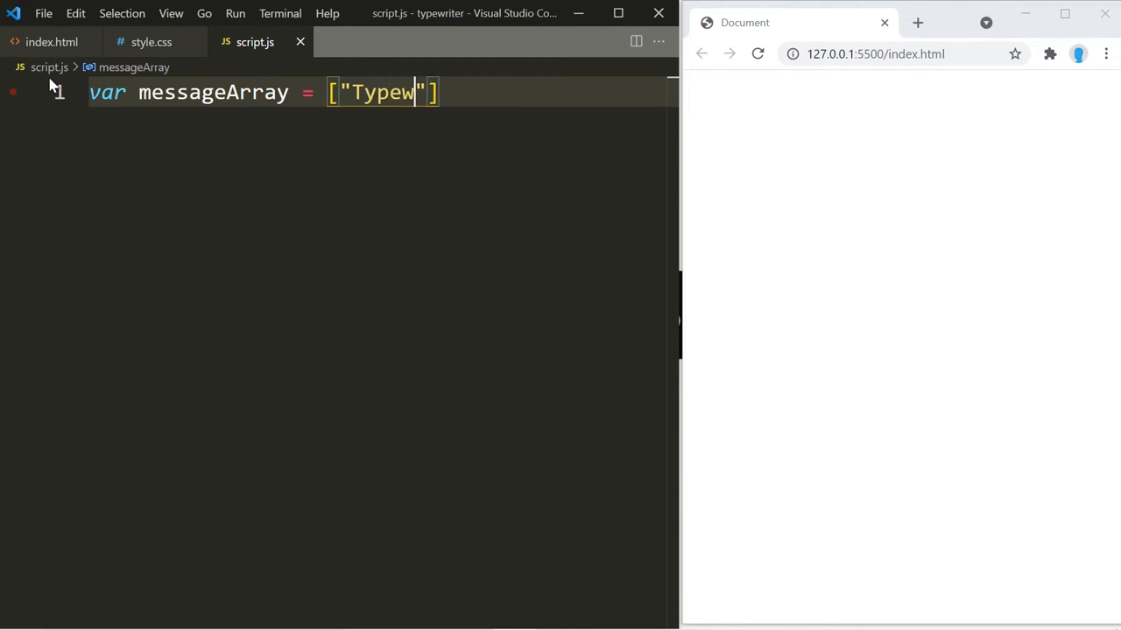
text(riter E)
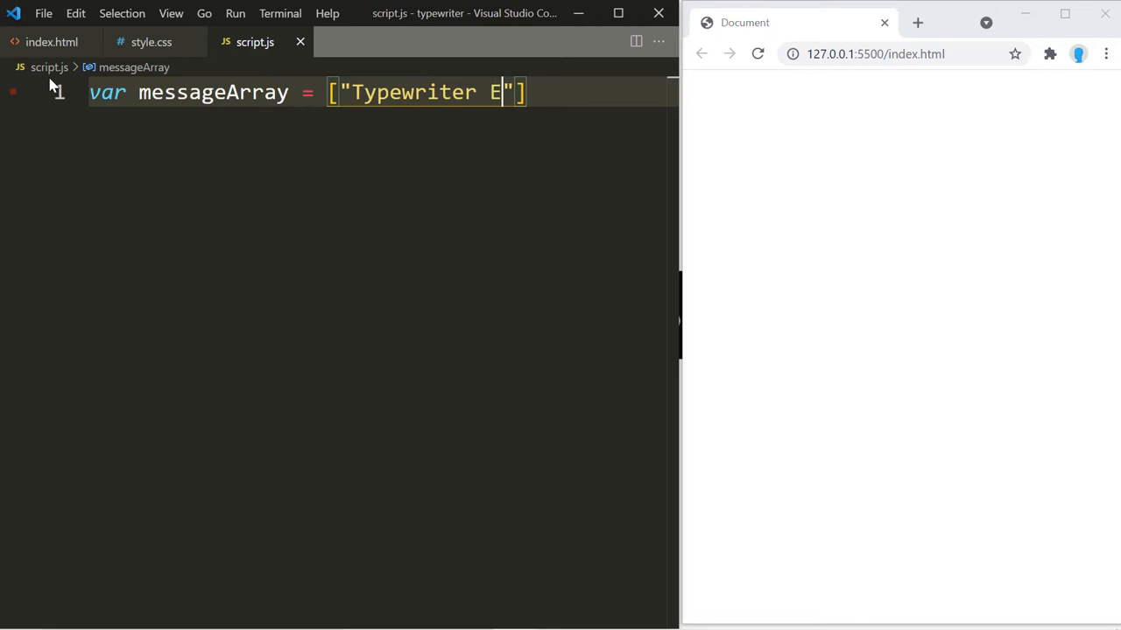
text(ffect)
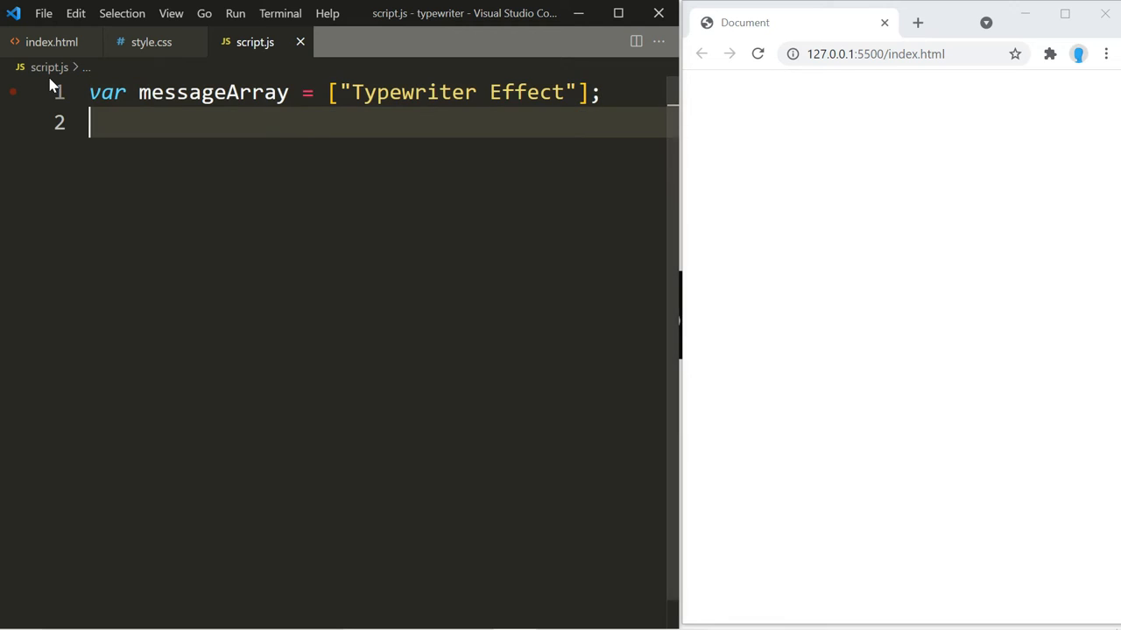
- Declare var textPosition = 0; and var speed = 100; below it
text(var textP)
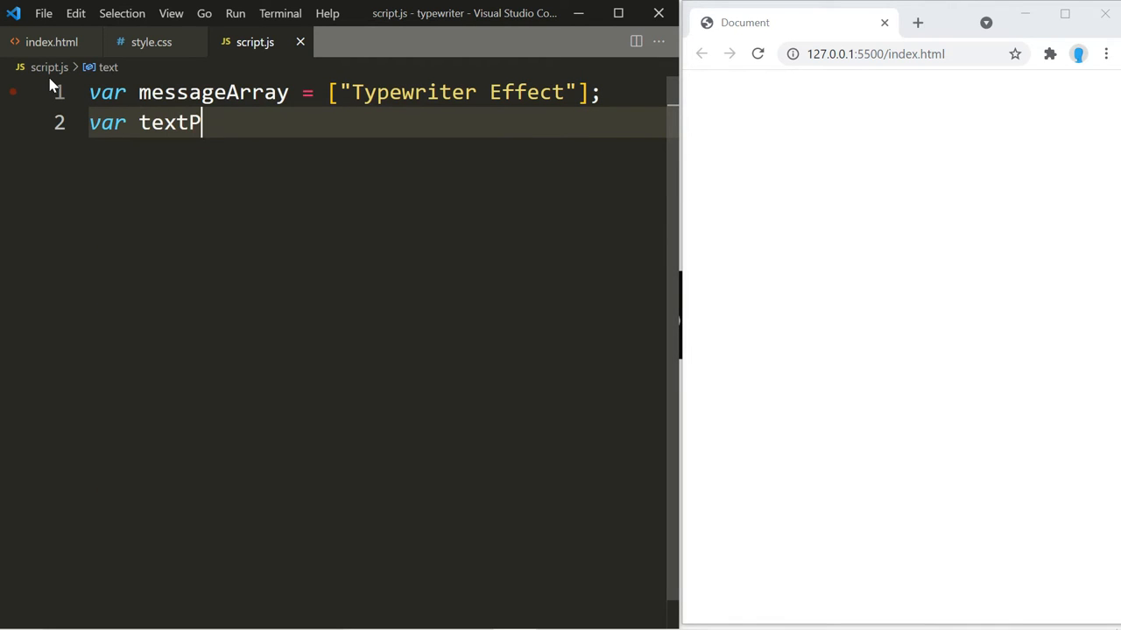
text(osition =)
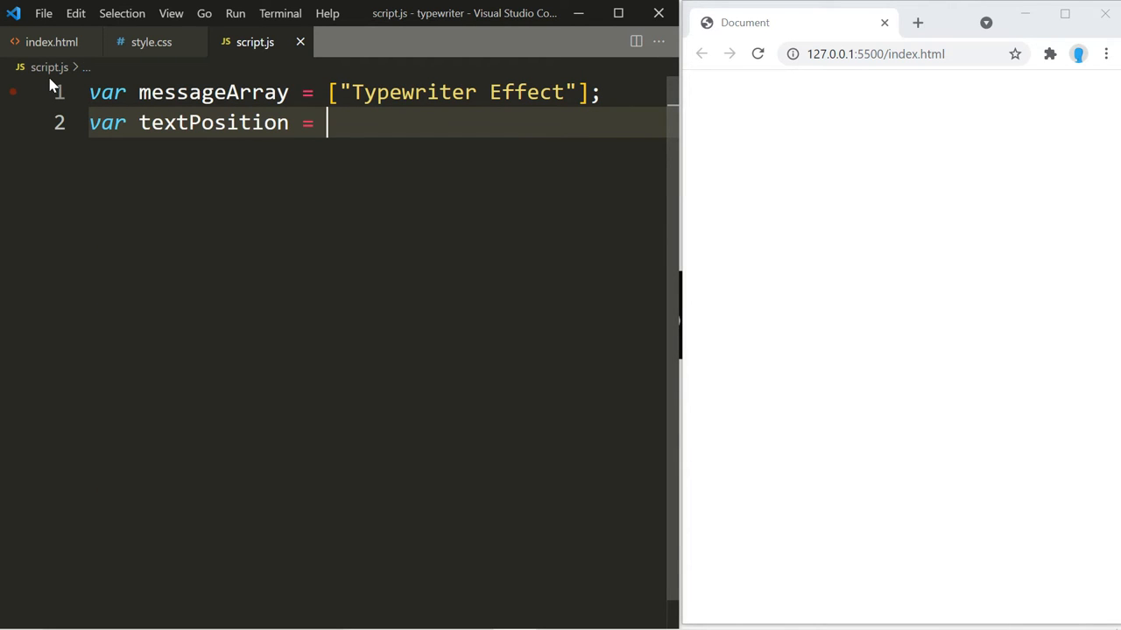
text(0;)
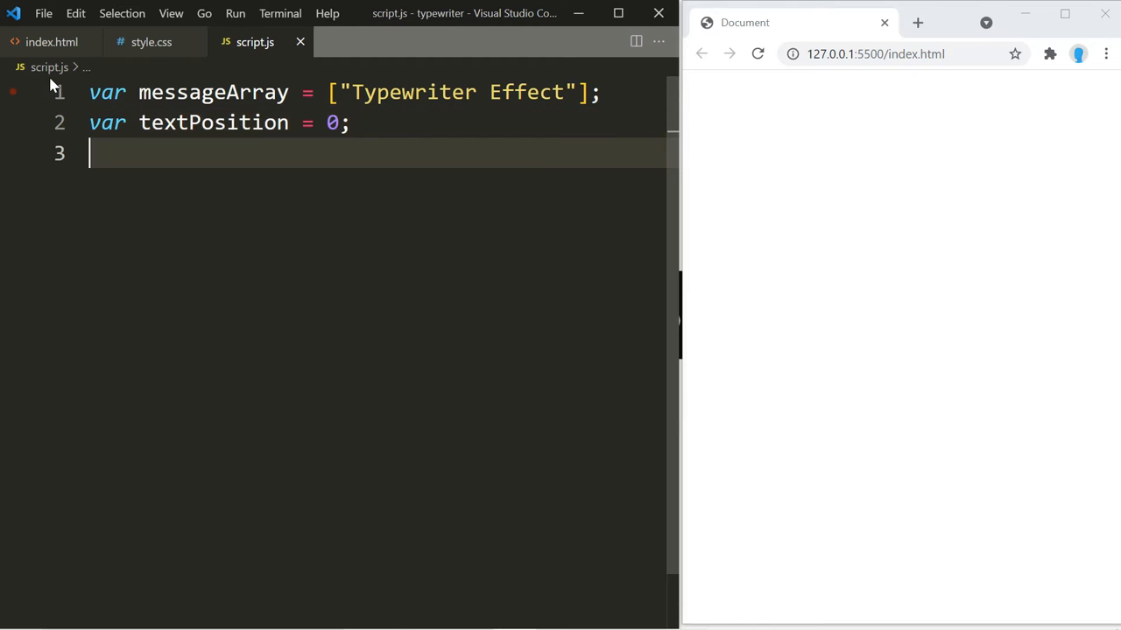
text(v)
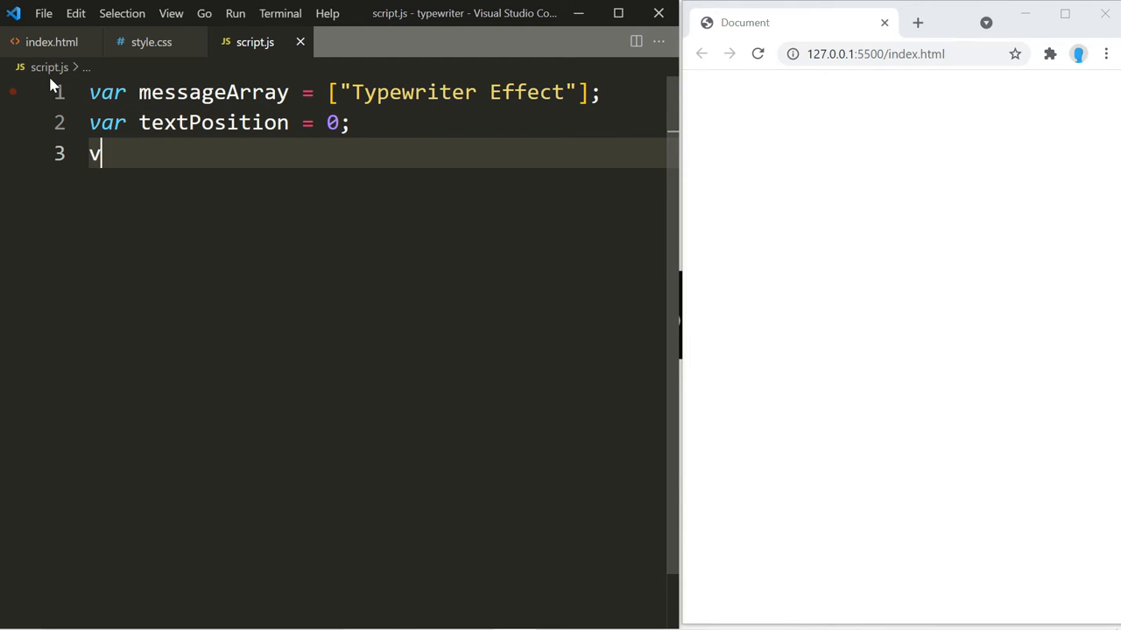
text(ar speed =)
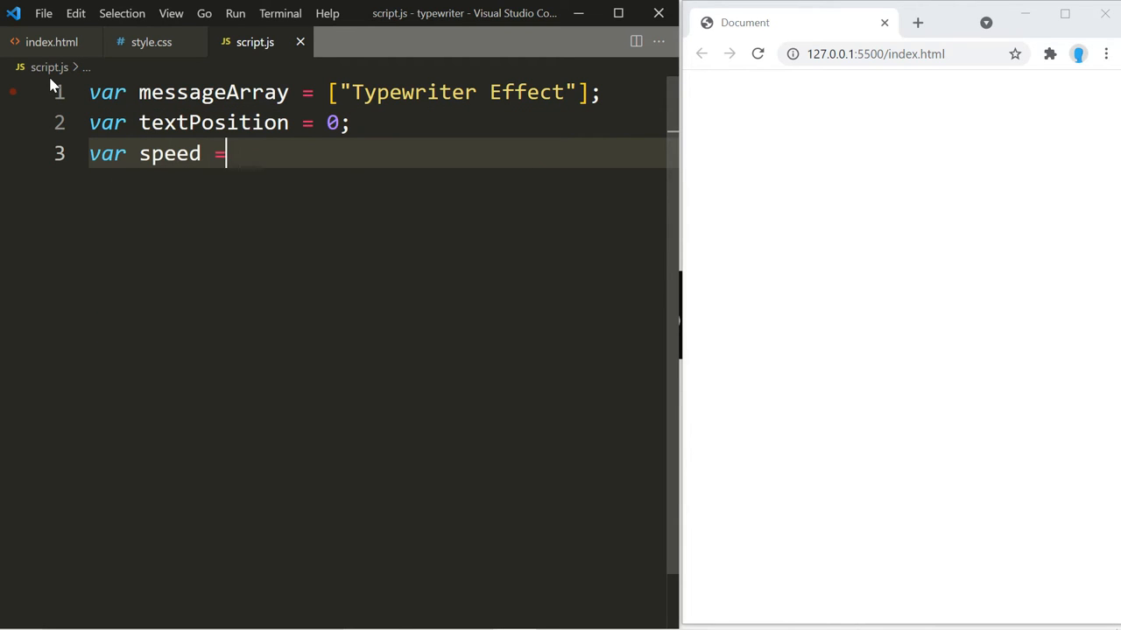
text(100;)
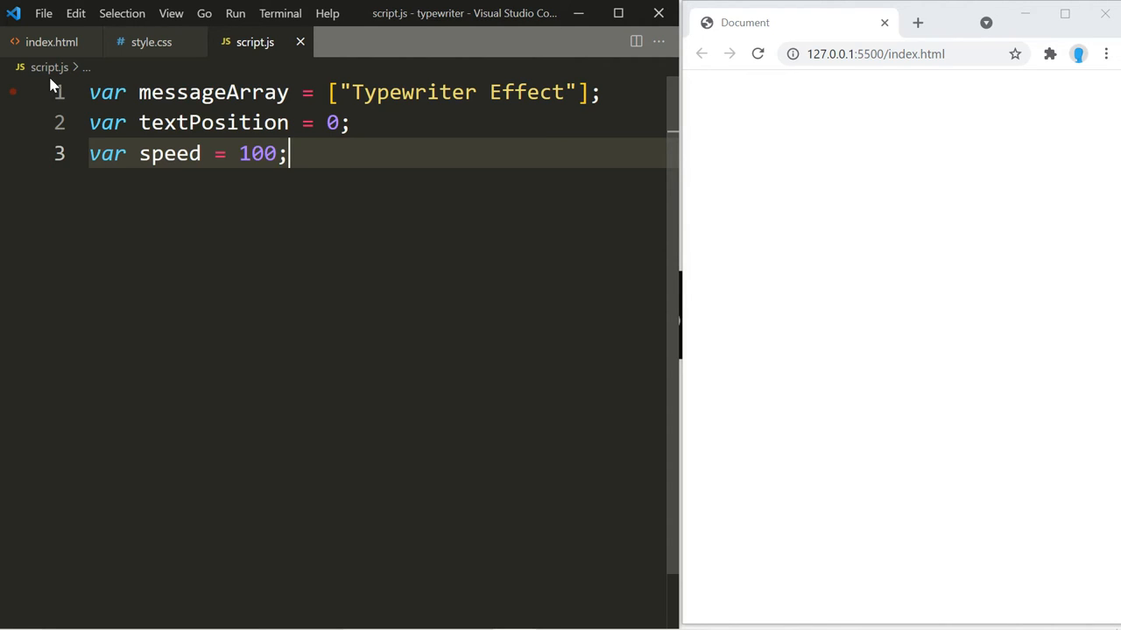
- Start the arrow function typewriter = () => {
text(typ)
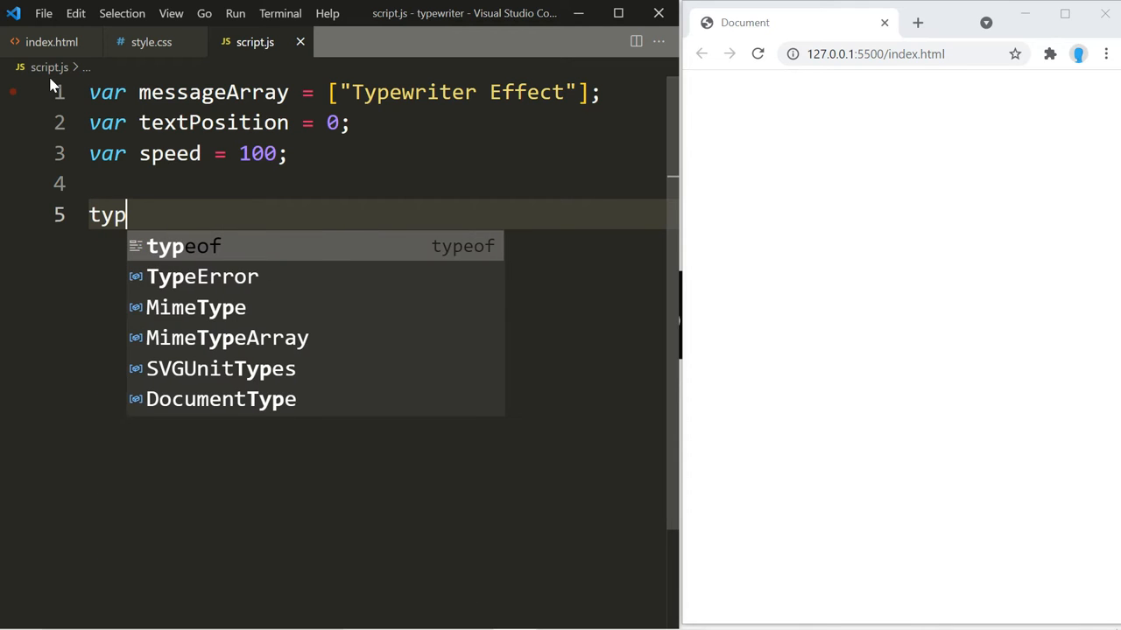
text(ewriter)
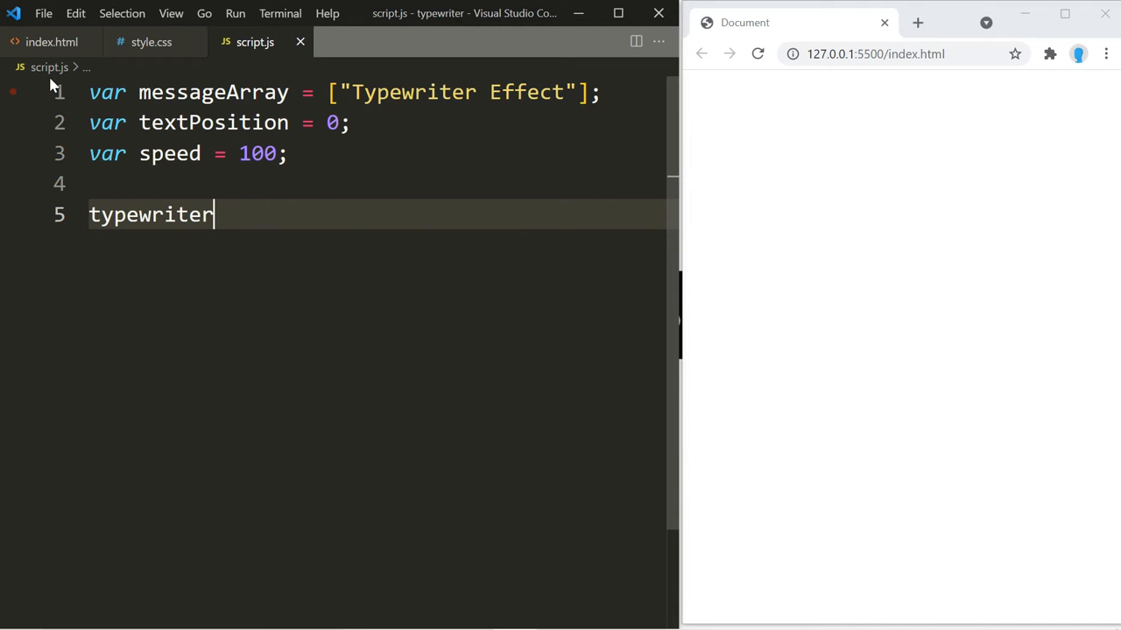
text(= ())
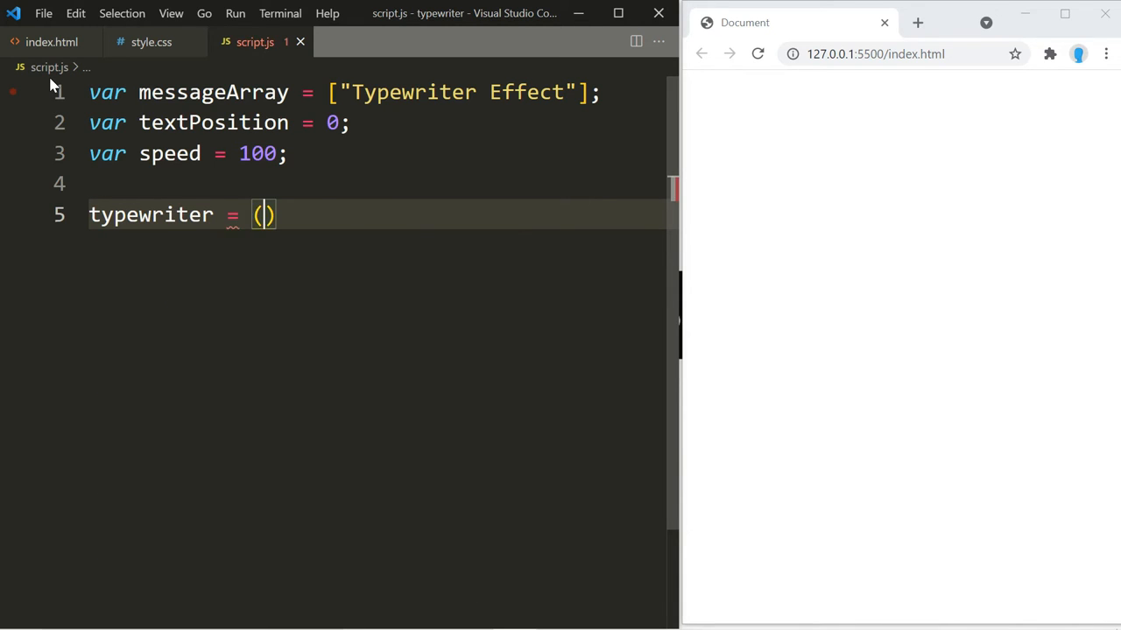
text(=)
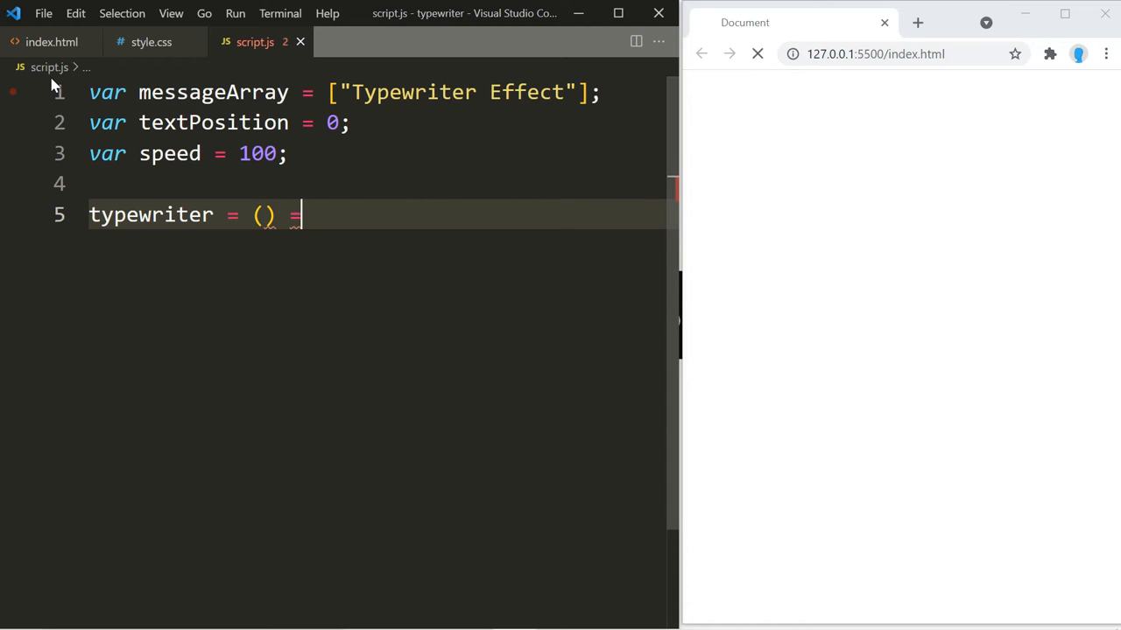
text(> {)
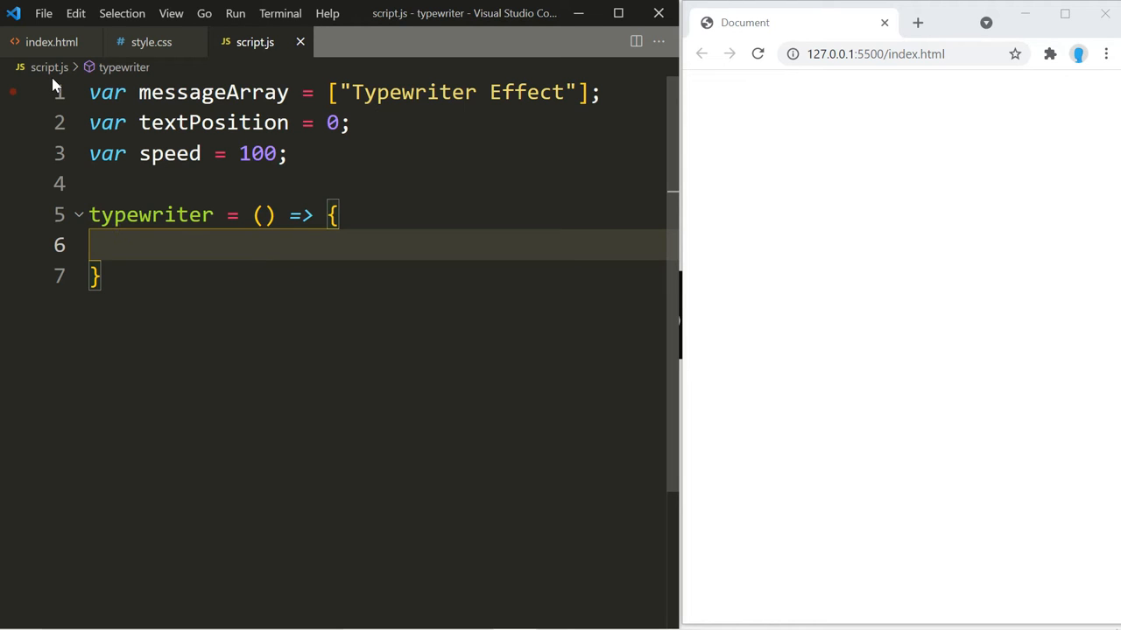
- Write document.querySelector("#message").innerHTML = inside the function
text(document)
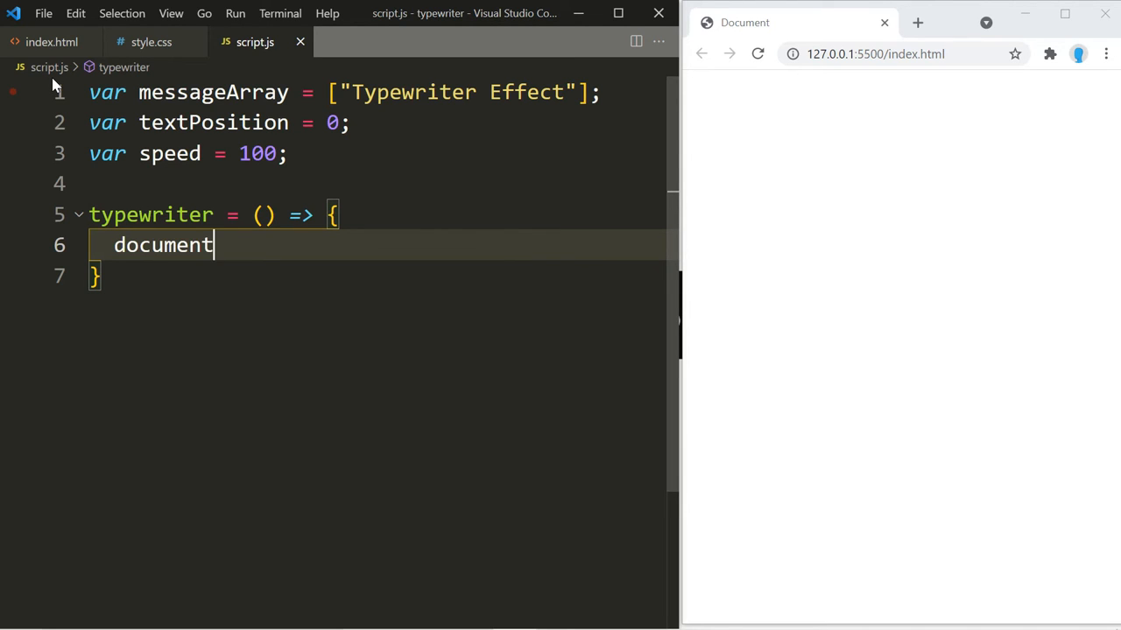
text(.querySelector())
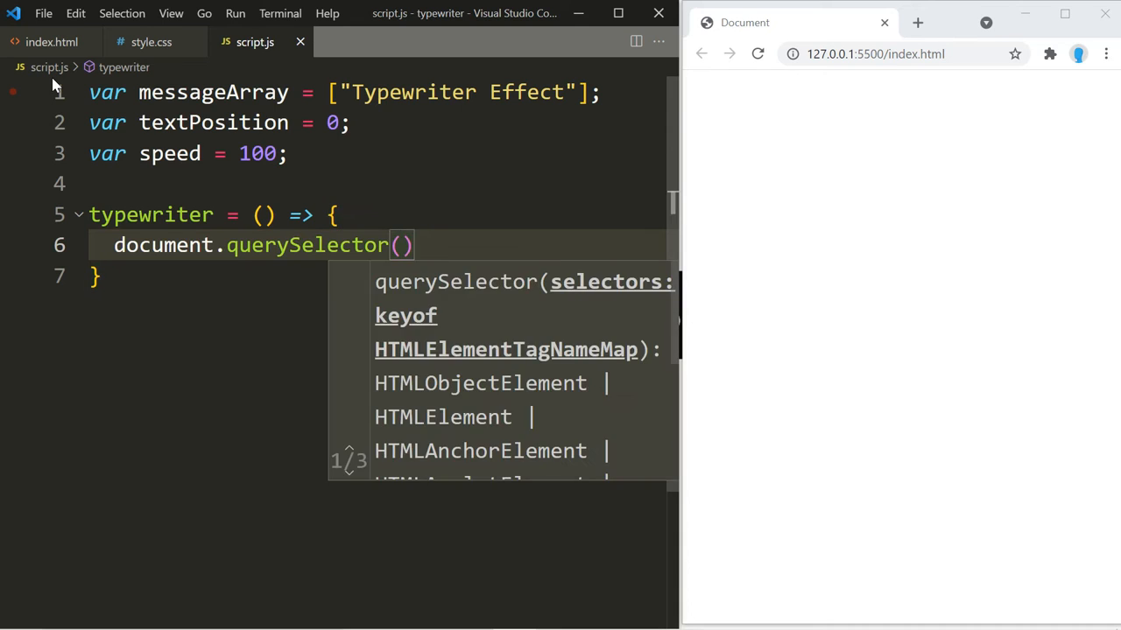
text("#mess")
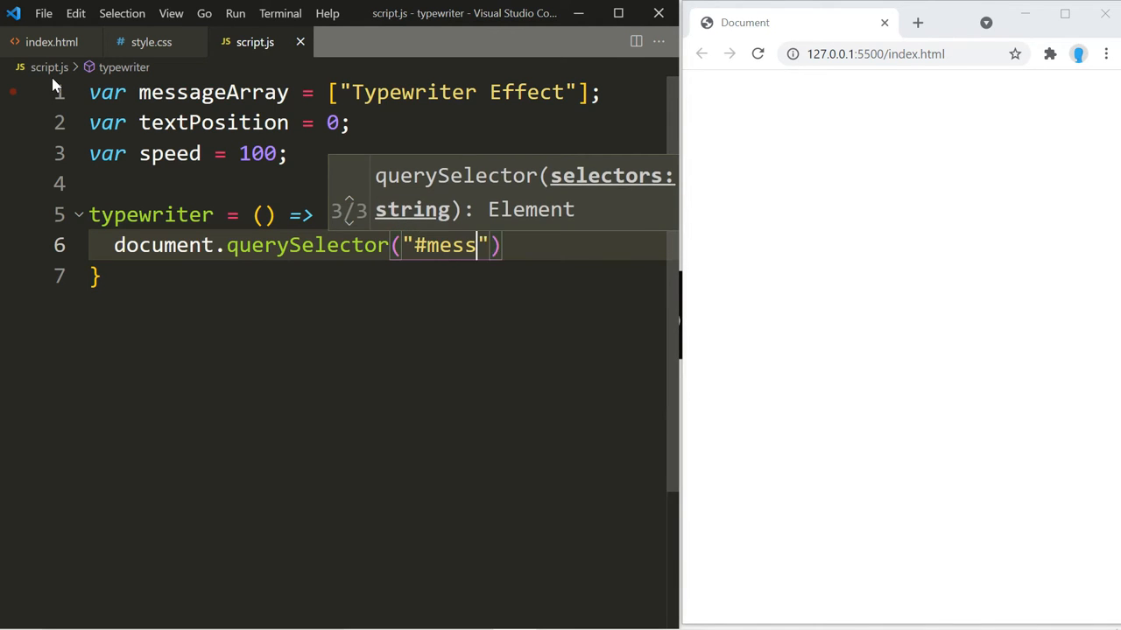
text(age").i)
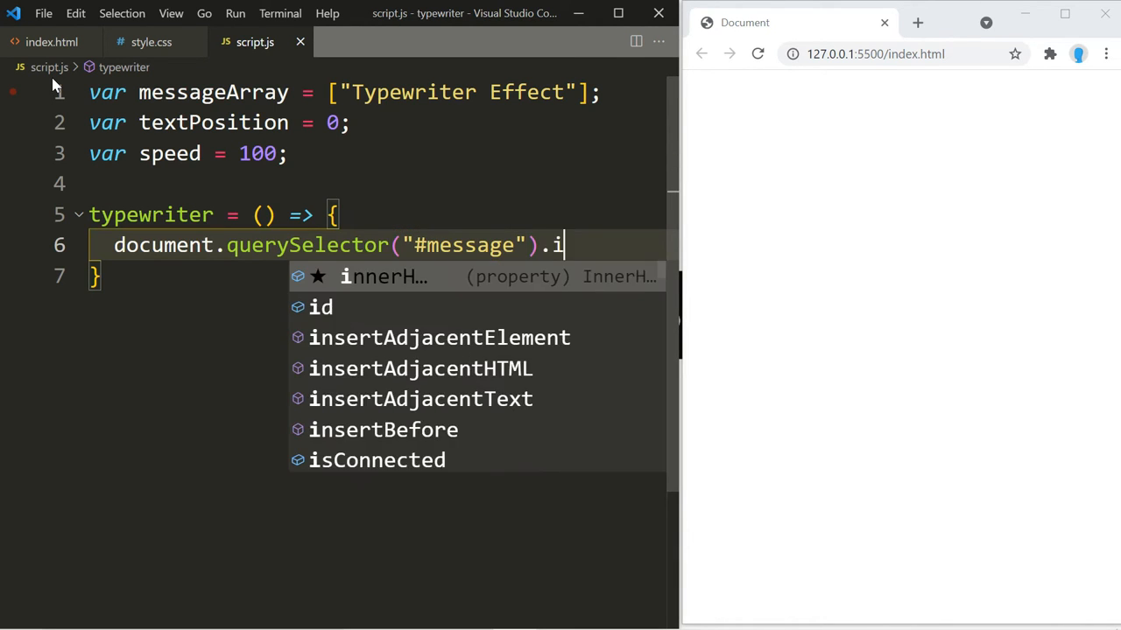
key(Tab)
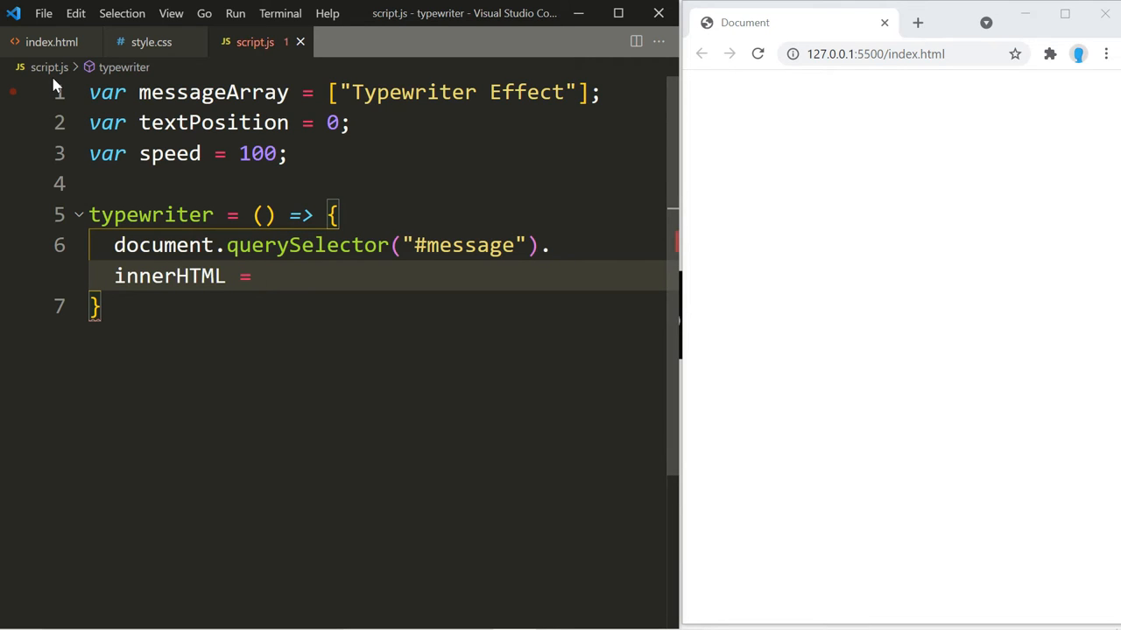
- Assign messageArray[0].substring(0, textPosition) + as the innerHTML value
text(me)
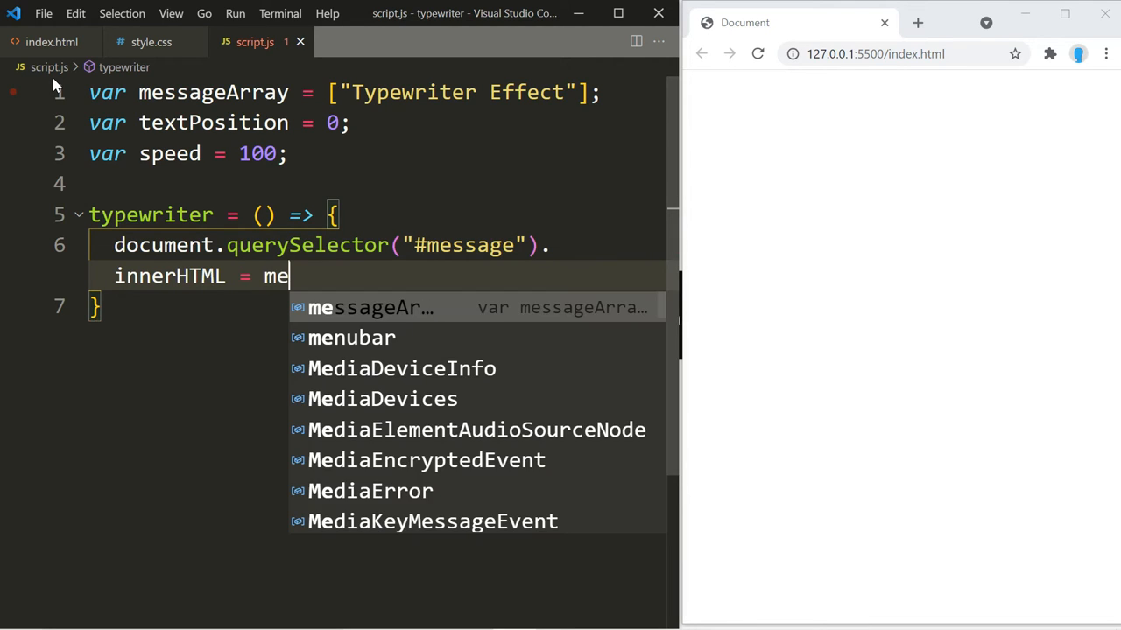
text(ssageArray[])
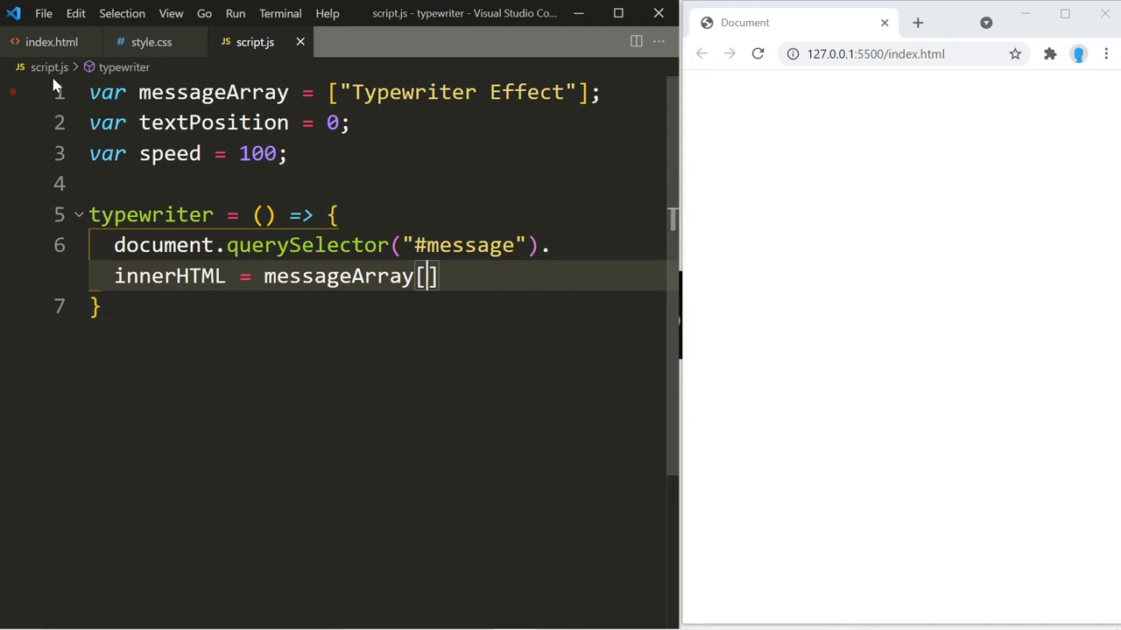
text(0].s)
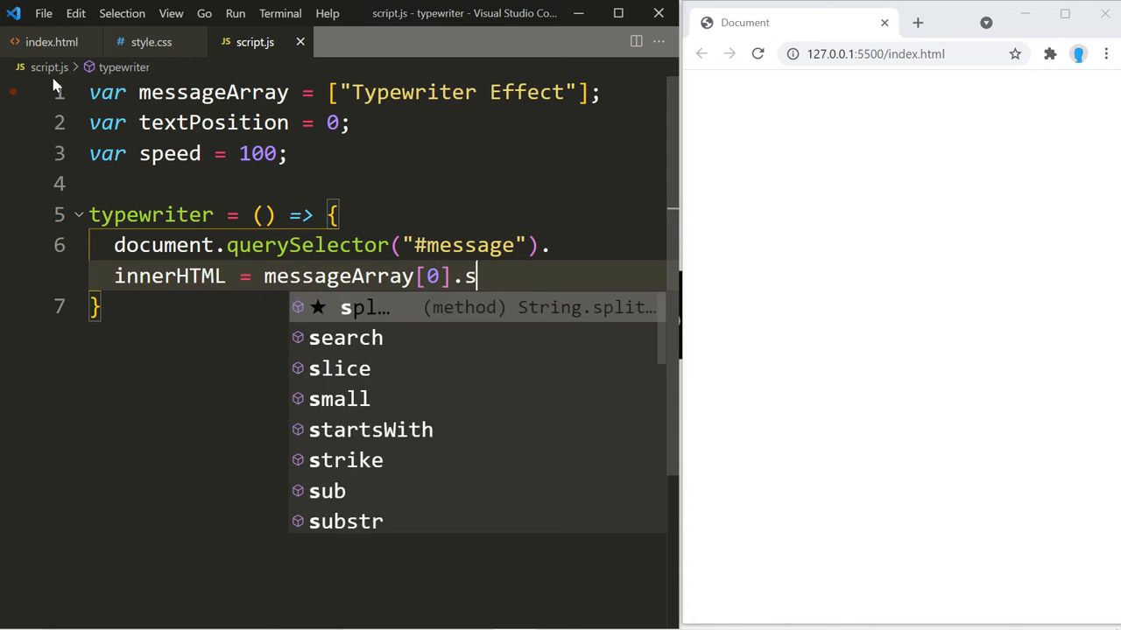
text(ubstring()
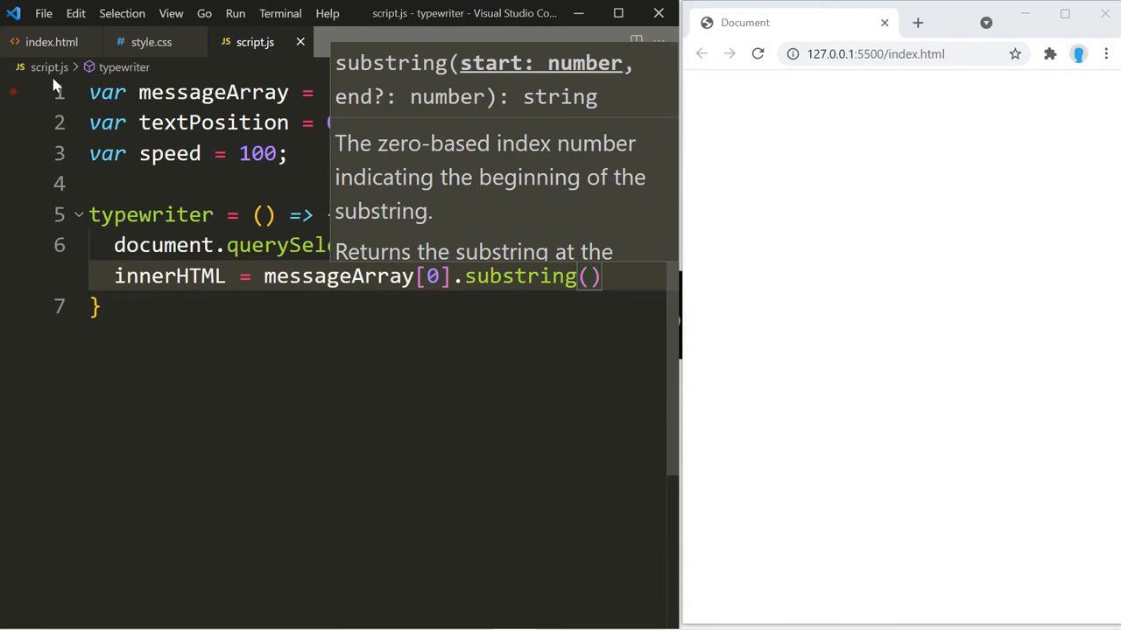
text(0,)
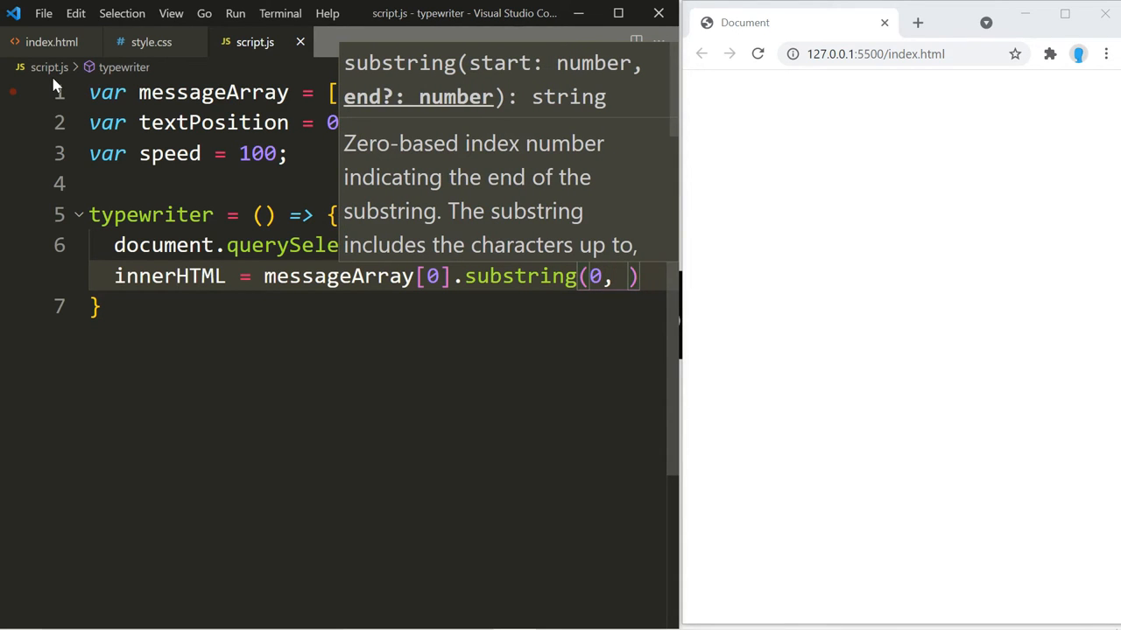
text(textPosition)
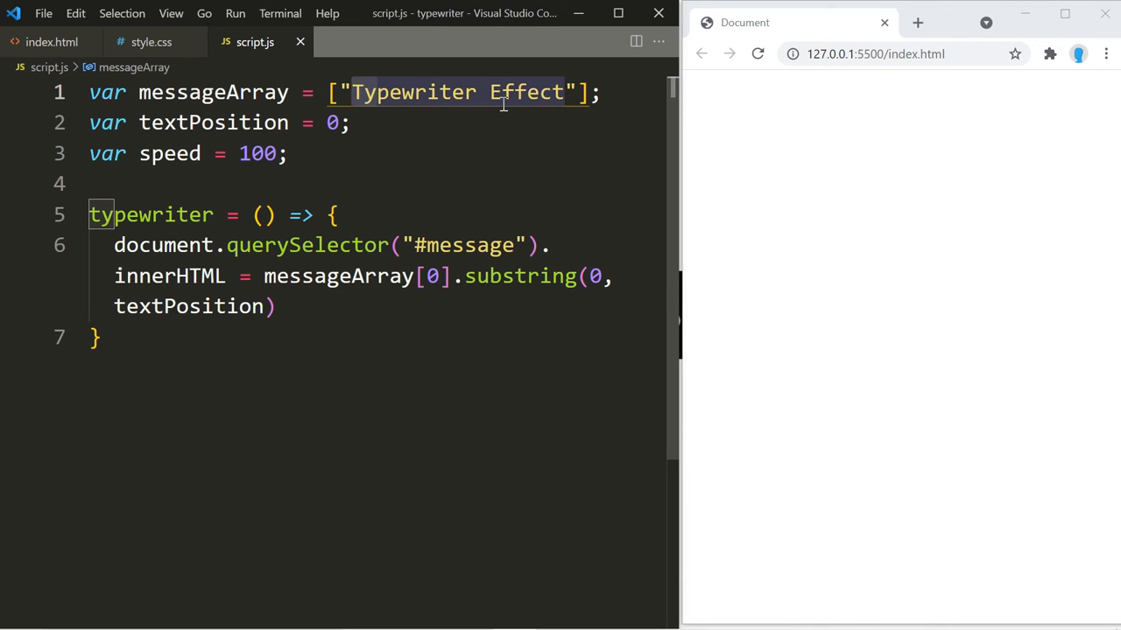
text(+)
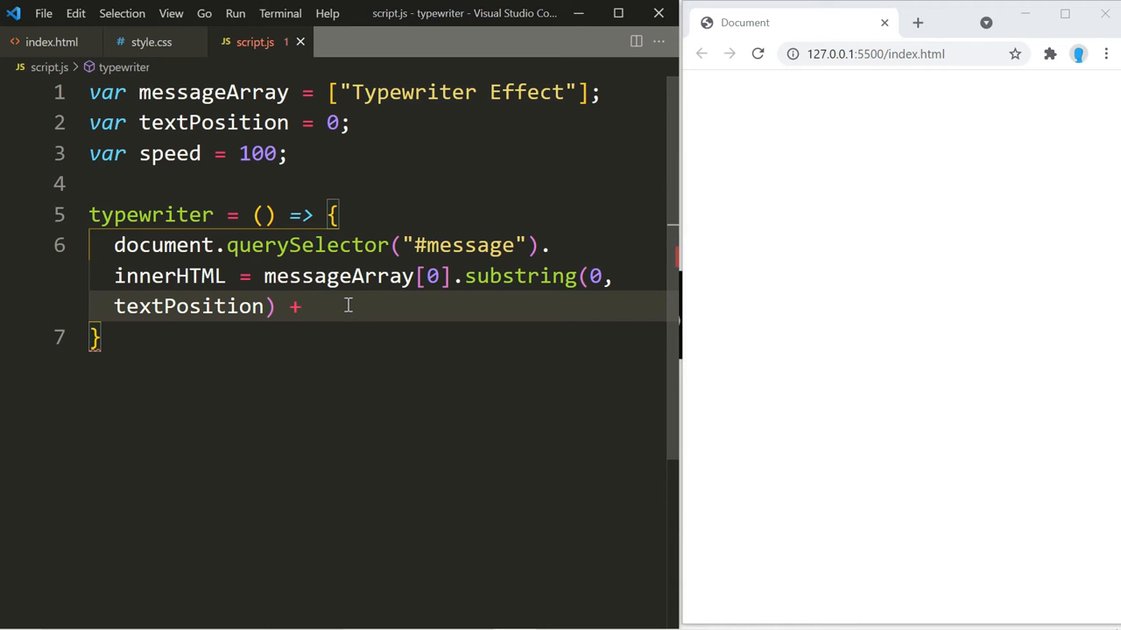
- Append "<span>\u25ae</span>"; to end the innerHTML statement
text(<span></span>")
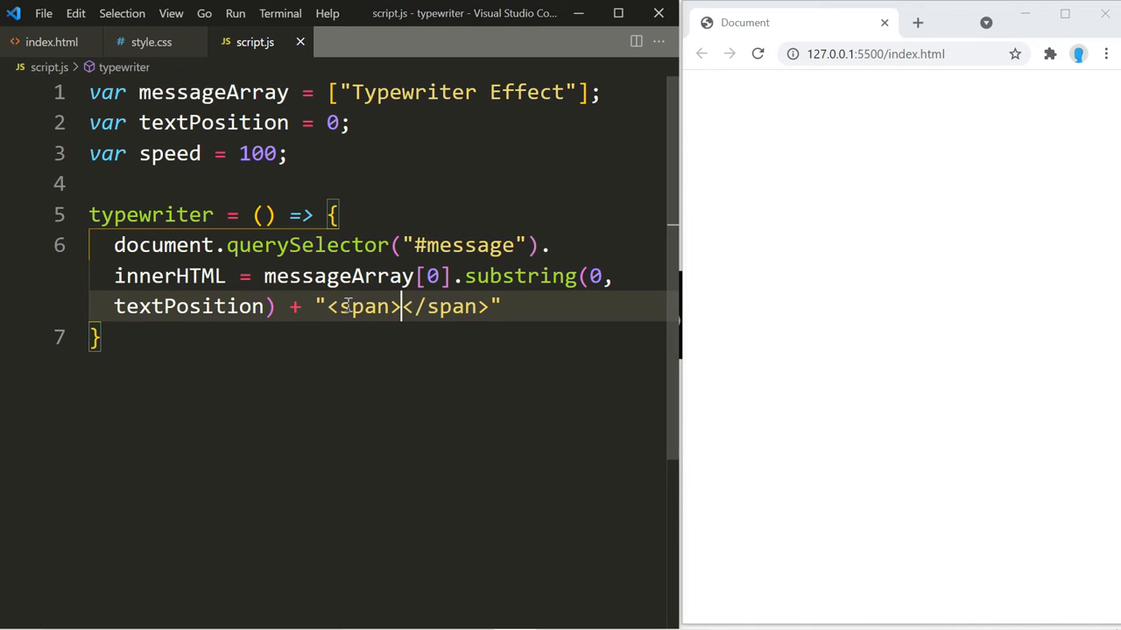
text(\)
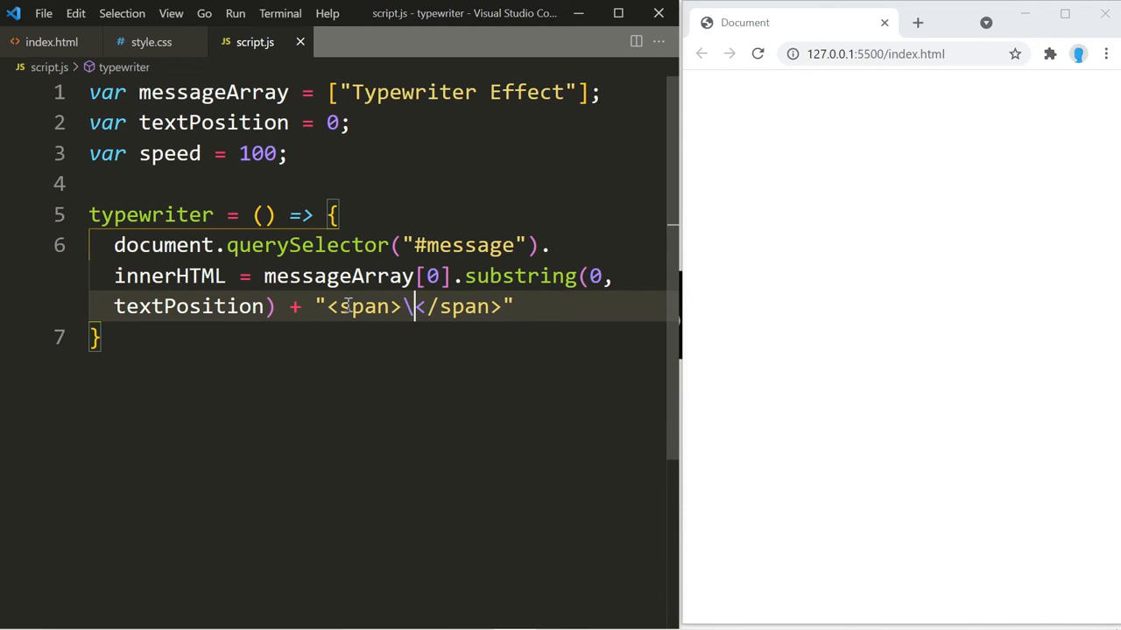
text(u25)
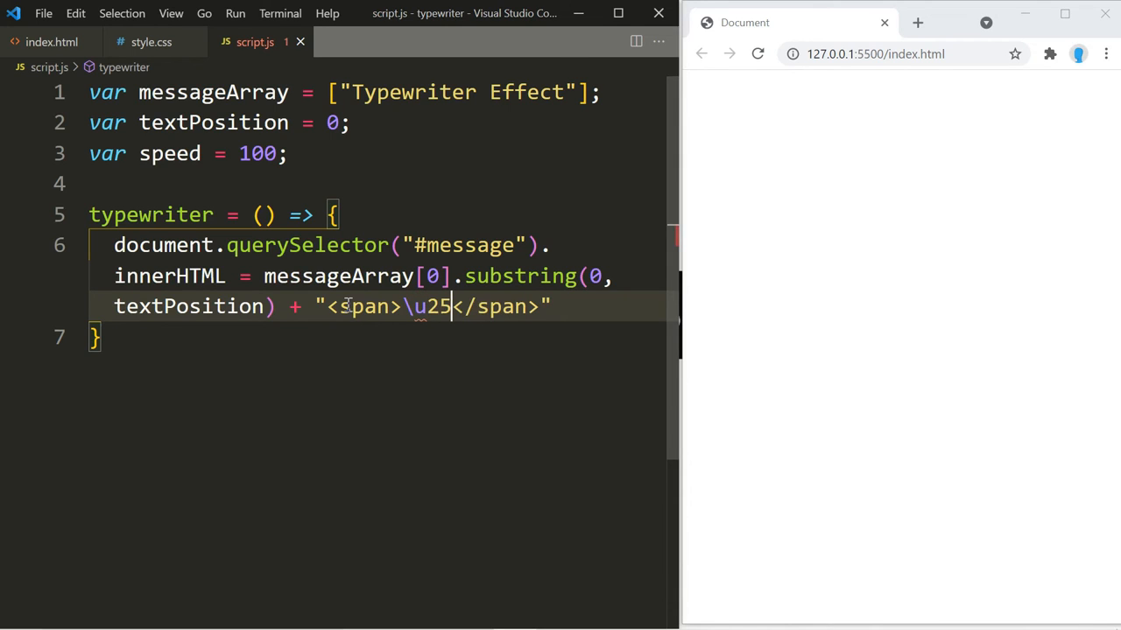
text(ae)
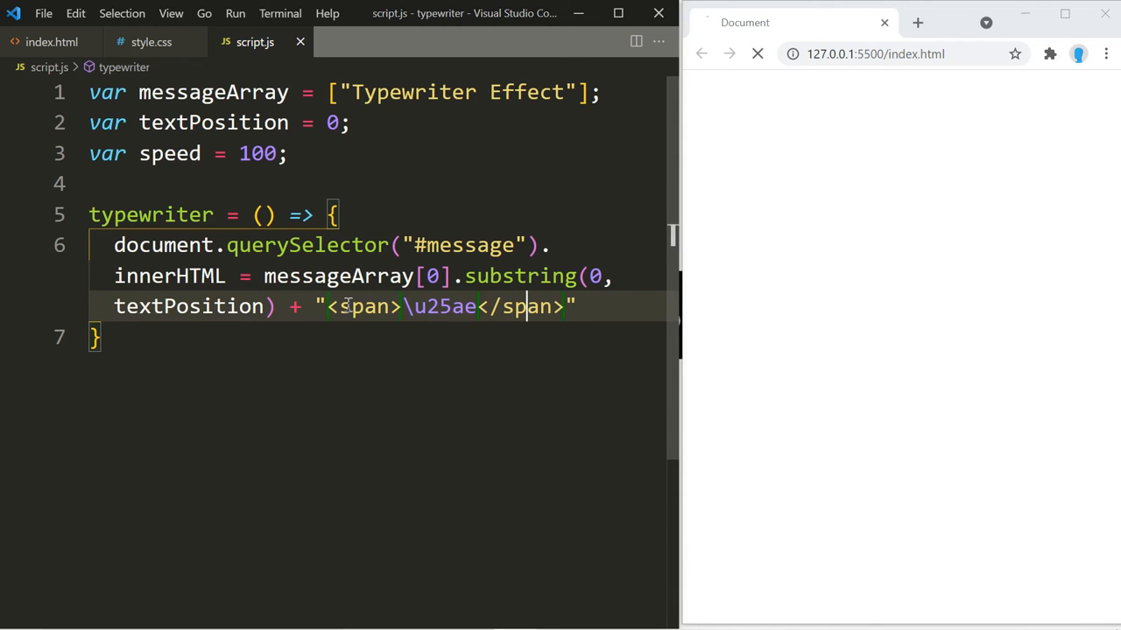
text(;)
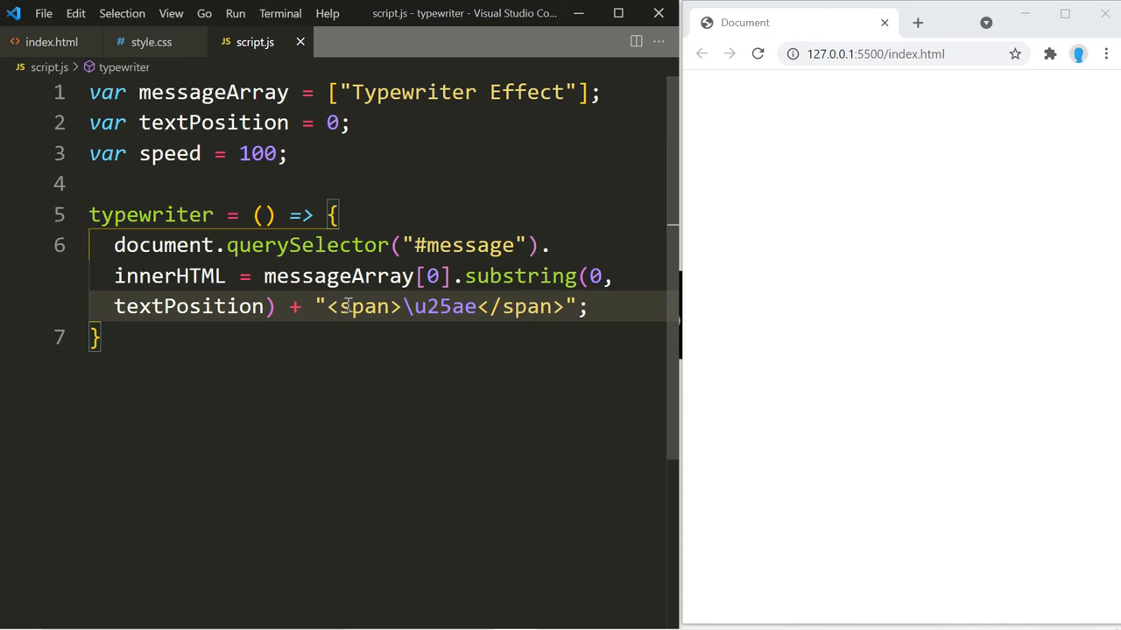
key(Enter)
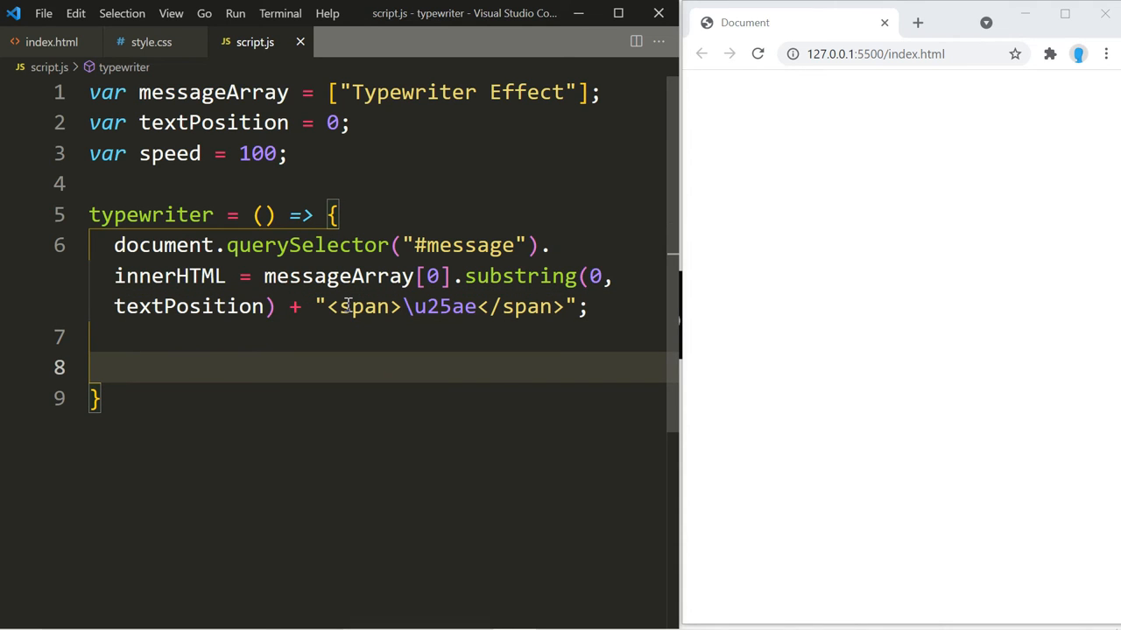
- Write the condition if(textPosition++ != messageArray[0].length)
text(if())
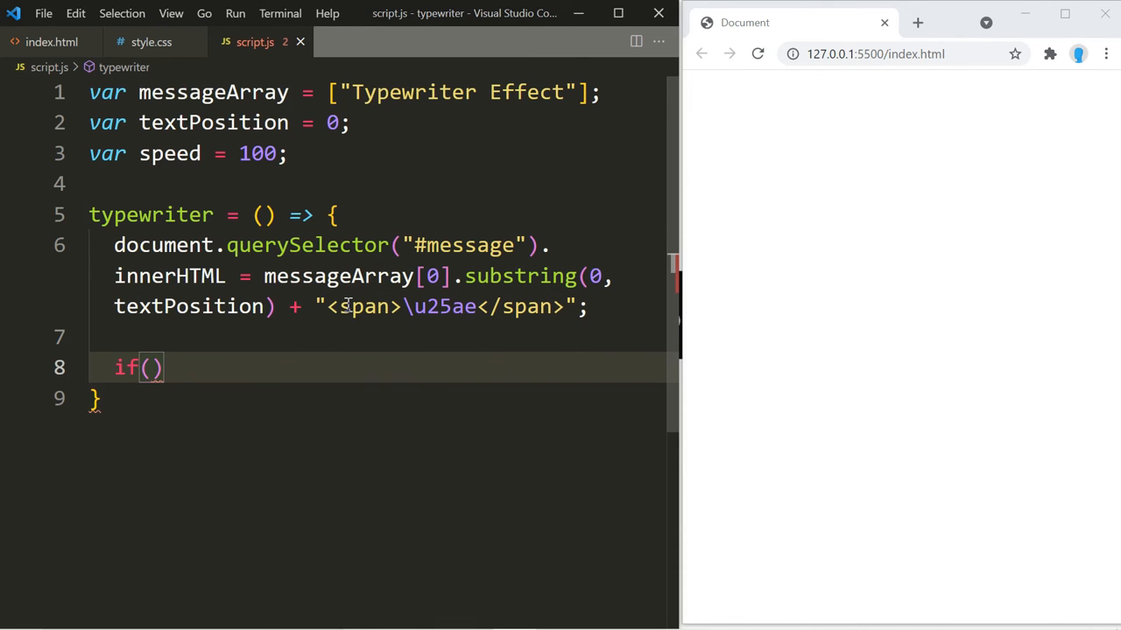
text(text)
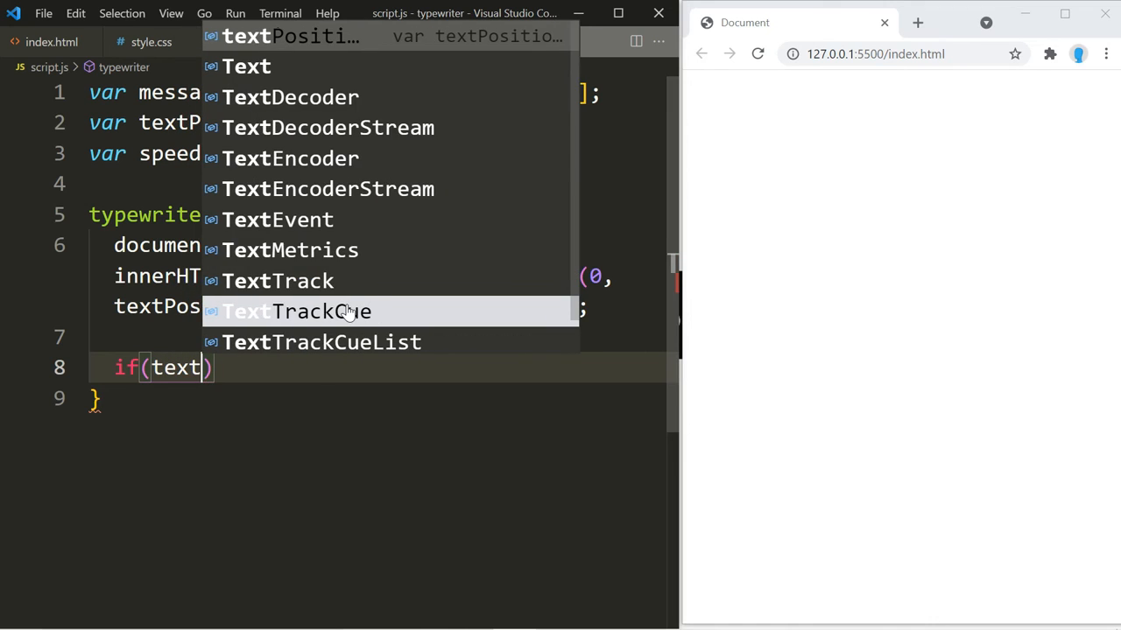
text(Position++)
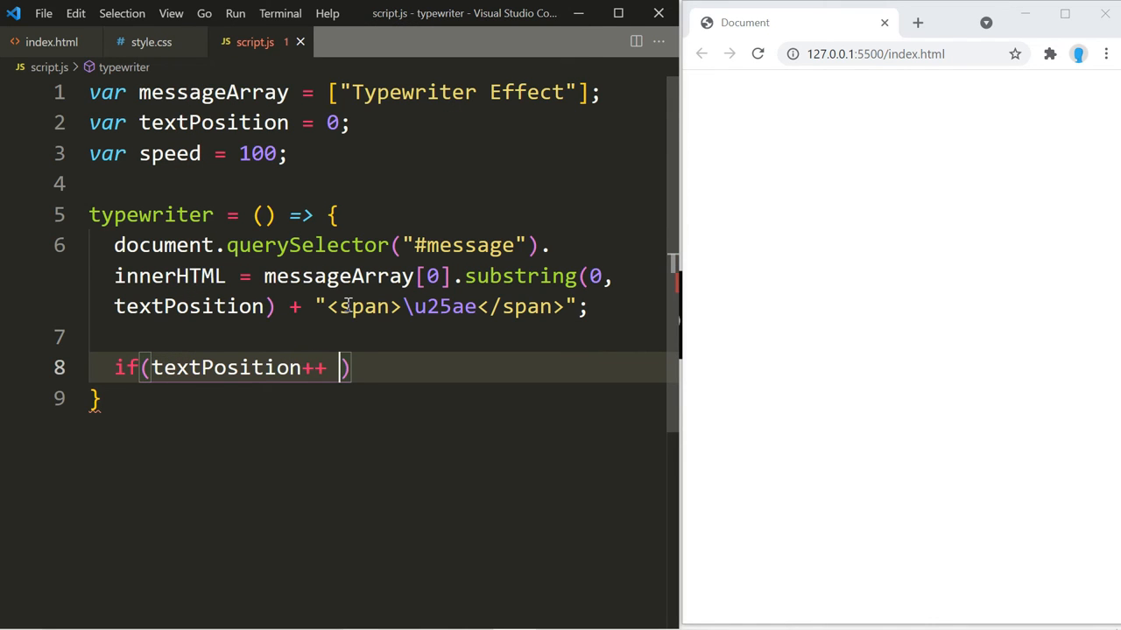
text(!=)
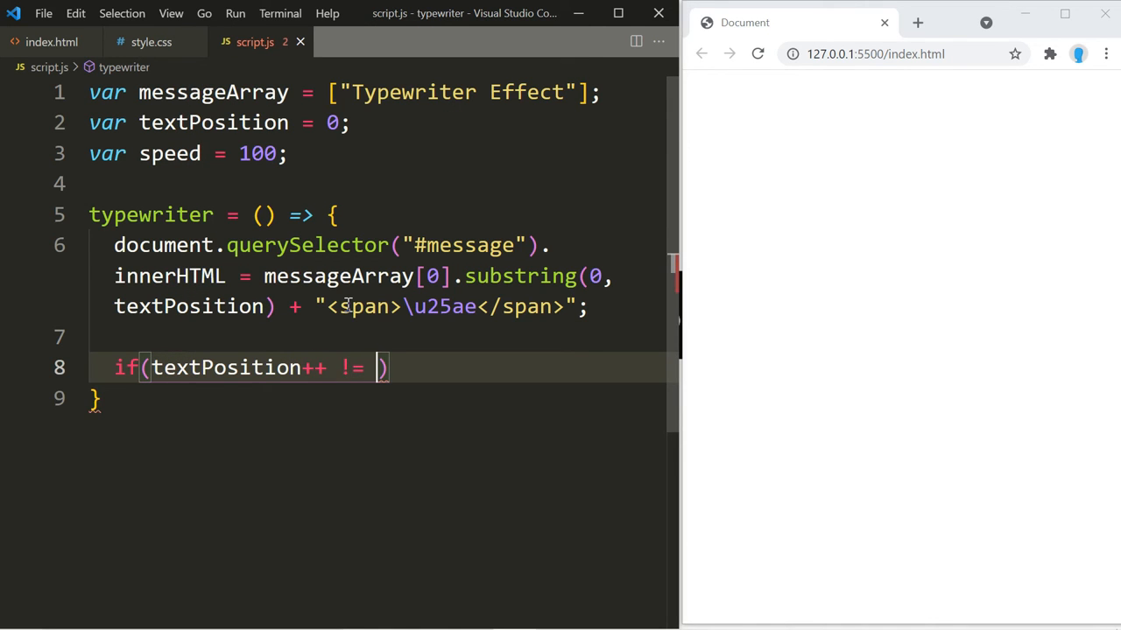
text(messageArray[0)
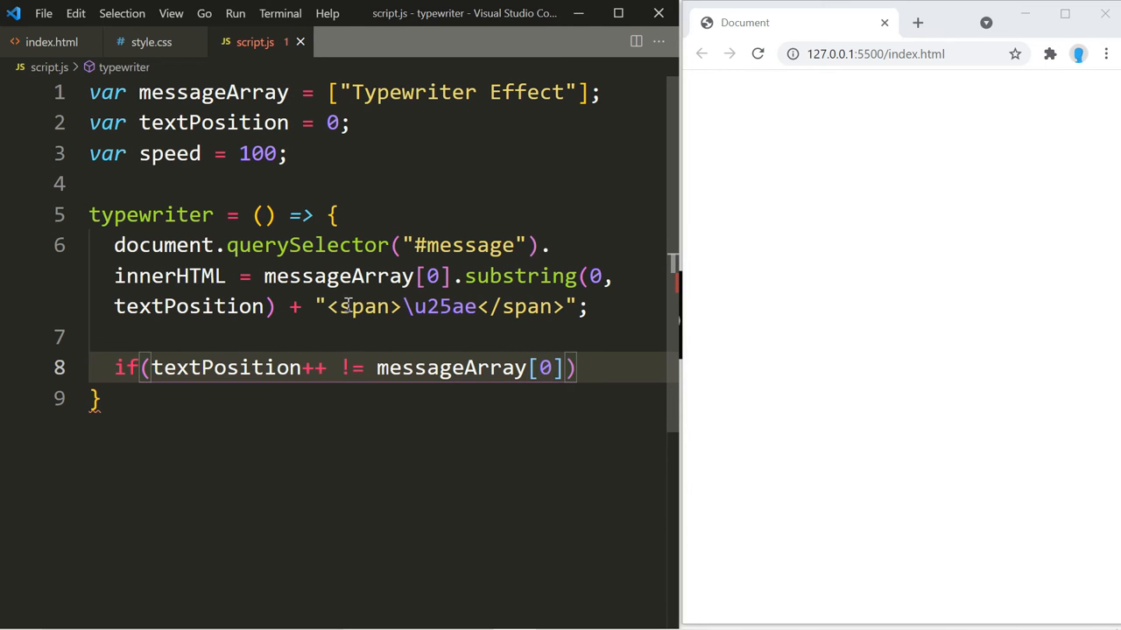
text(.length)
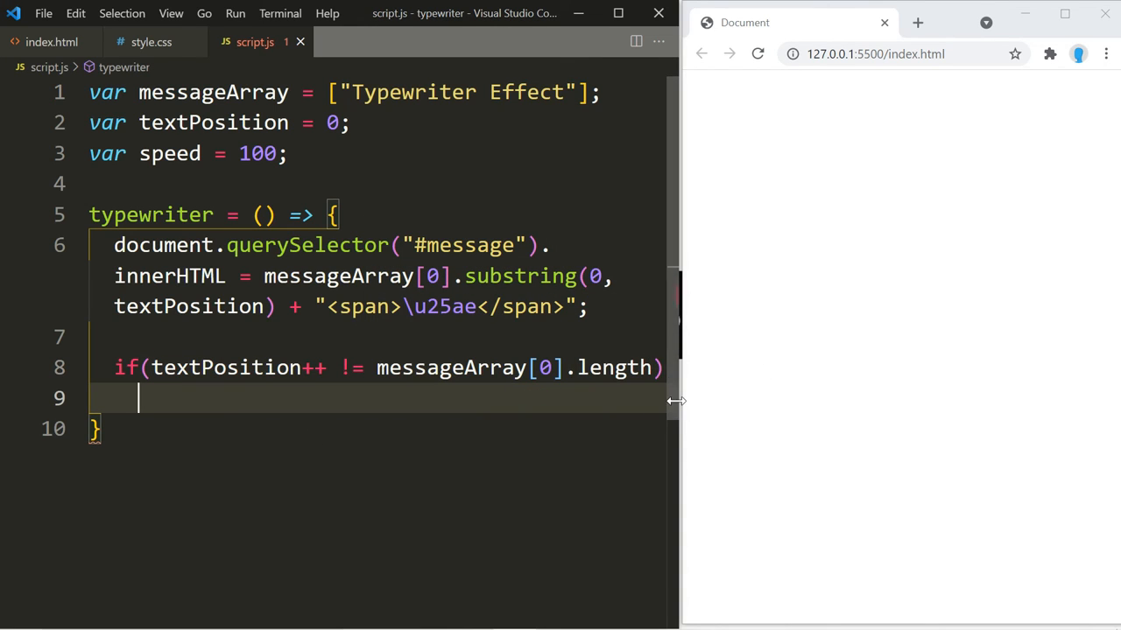
mouse_move(534, 362)
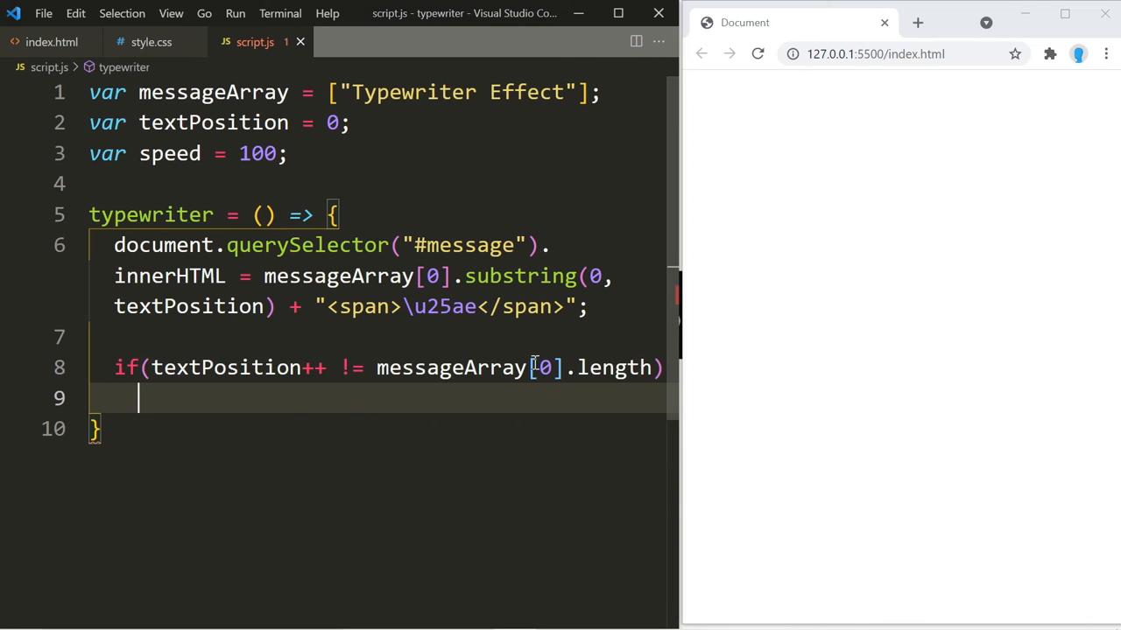
- Call setTimeout(typewriter, speed) under that condition
text(setTimeout()
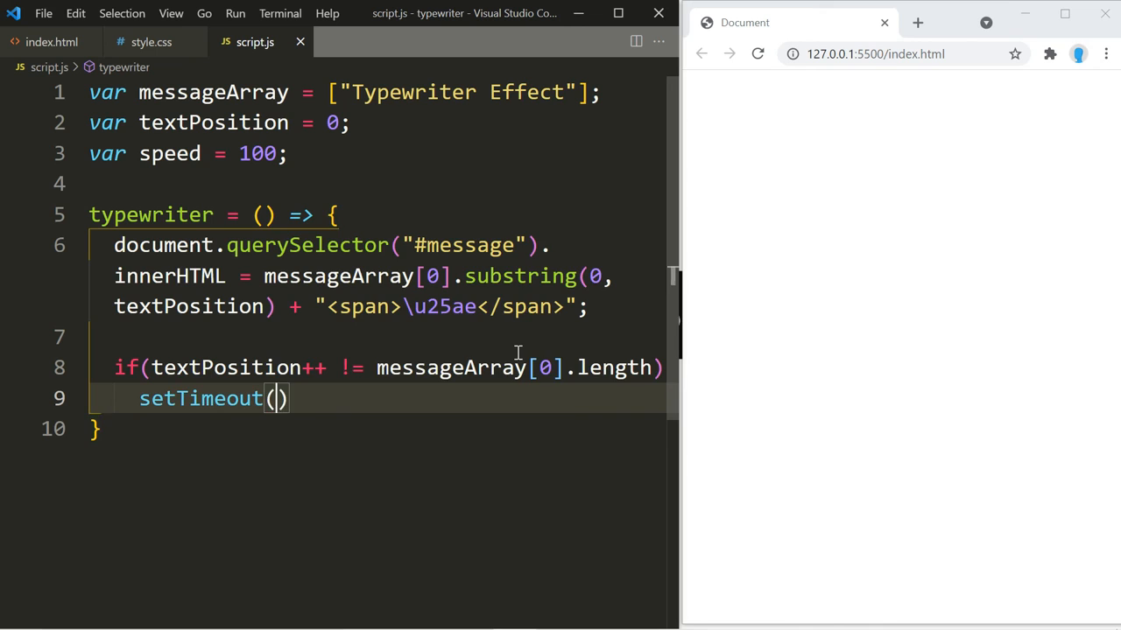
text(typewriter)
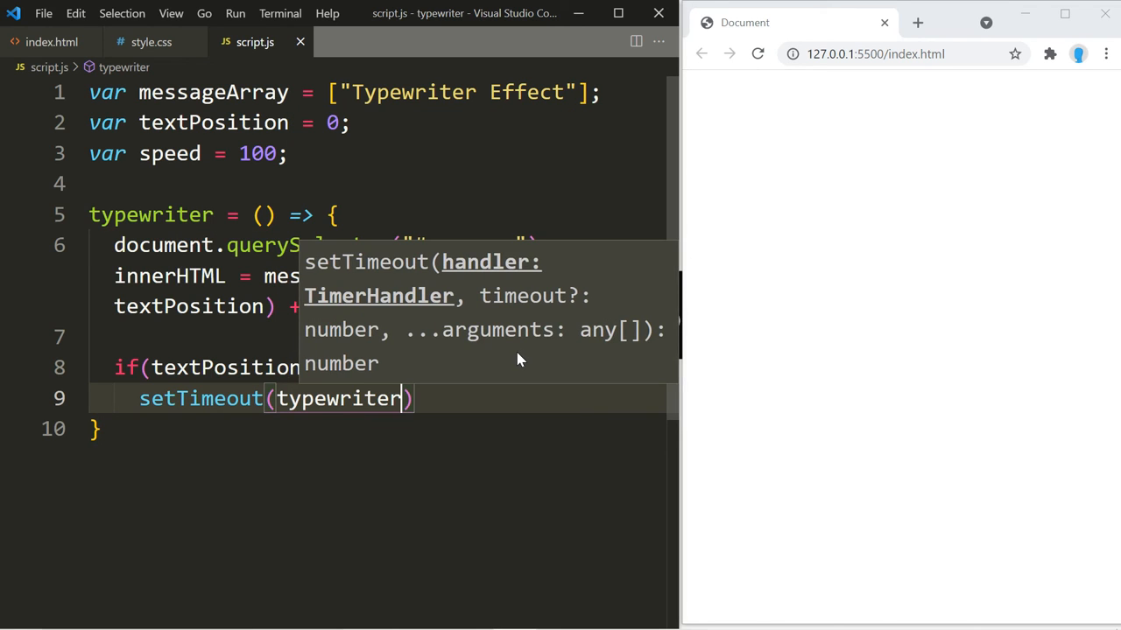
text(,)
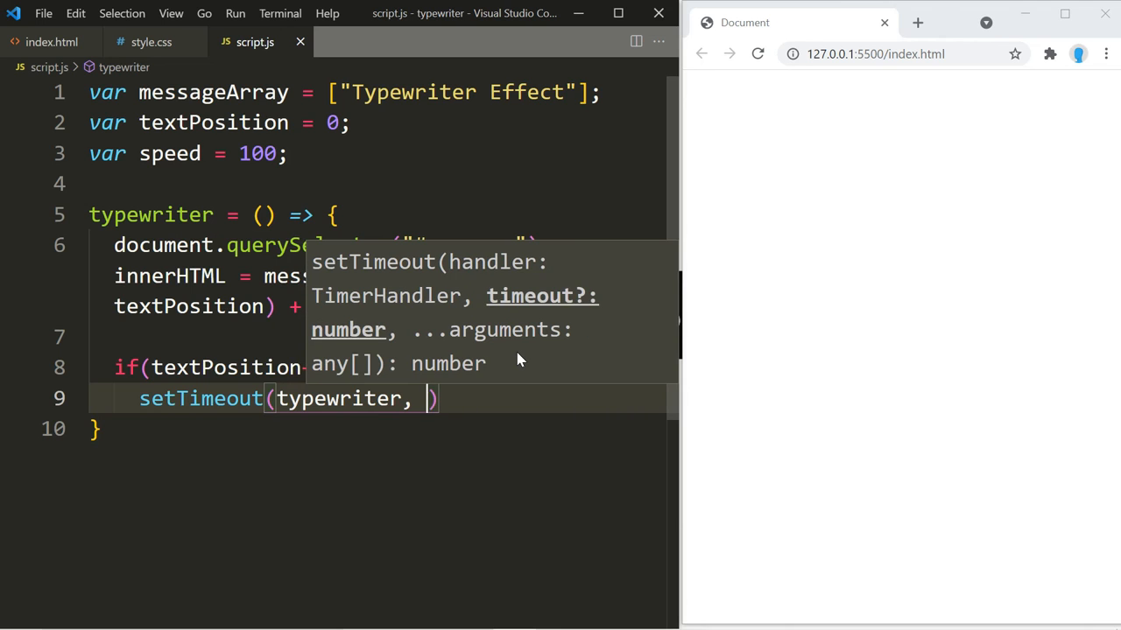
text(speed)
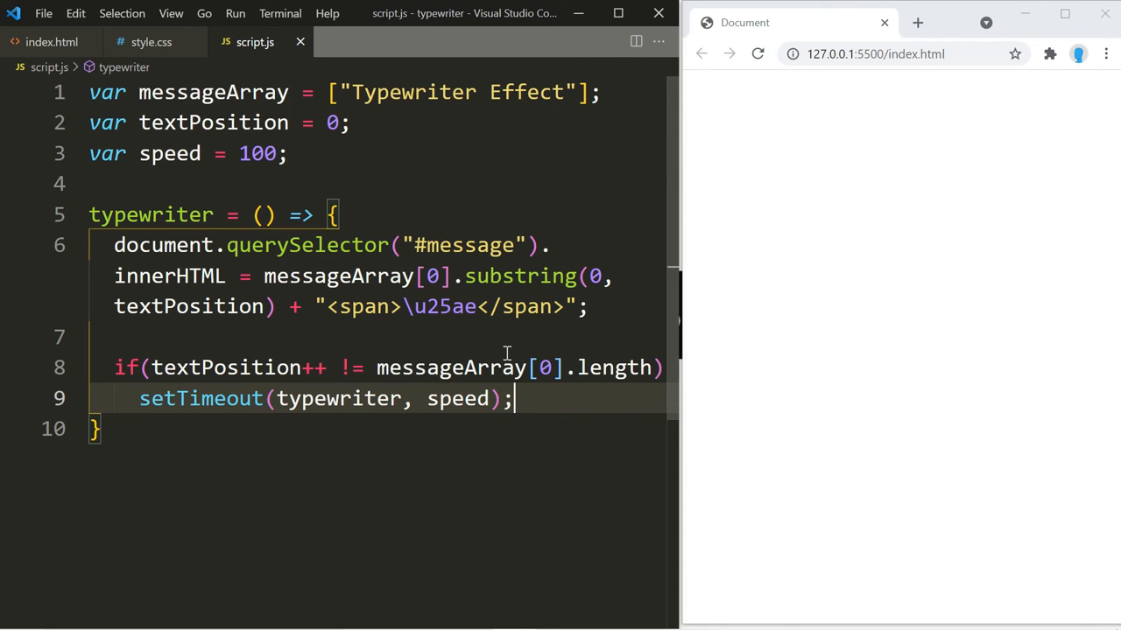
key(enter)
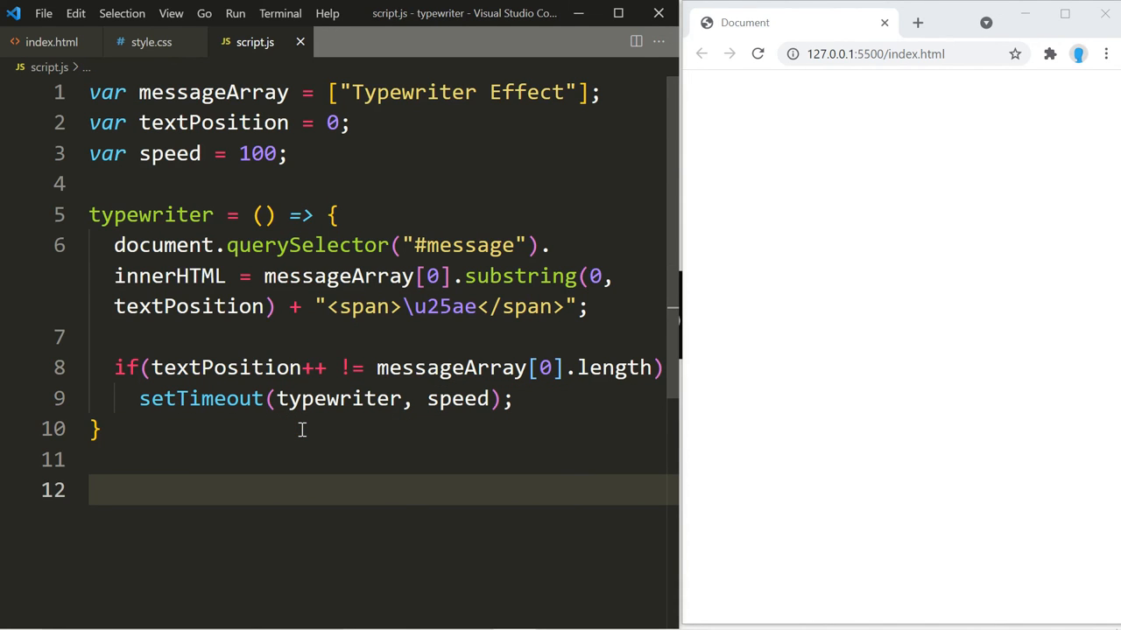
- Begin window.addEventListener("load", typ to run typewriter on page load
text(widnow)
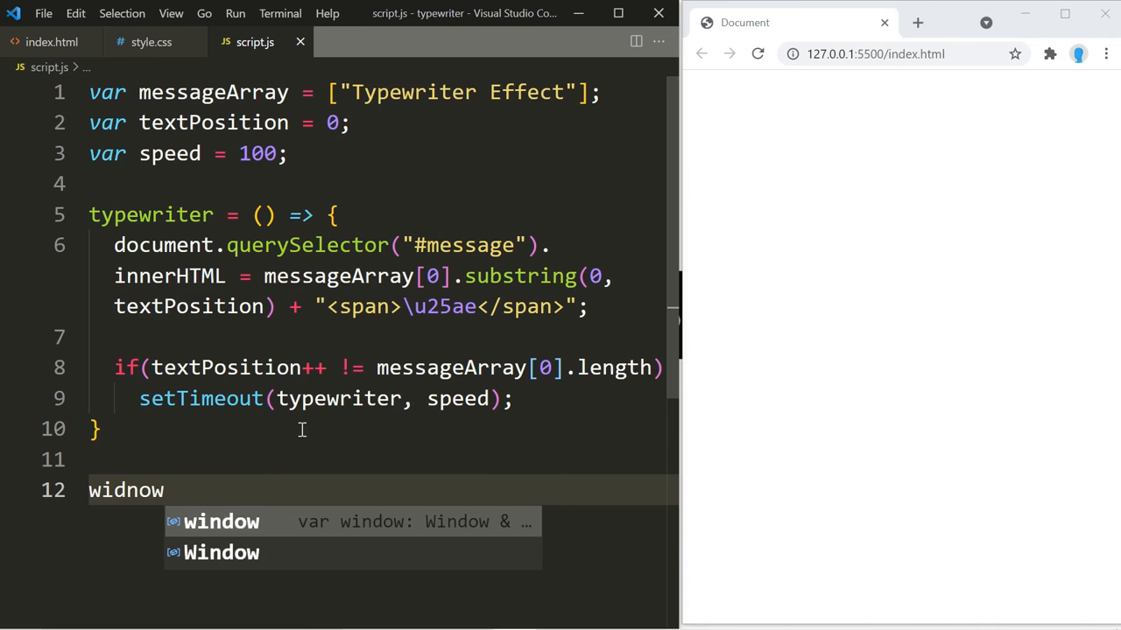
text(window.addEventListener)
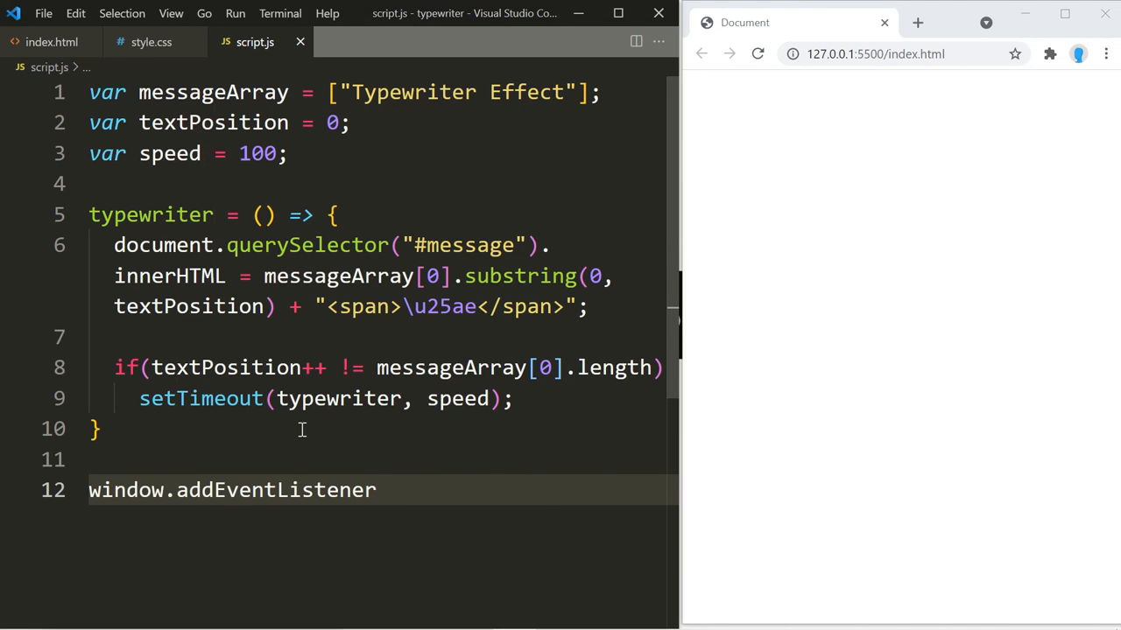
text(("load")
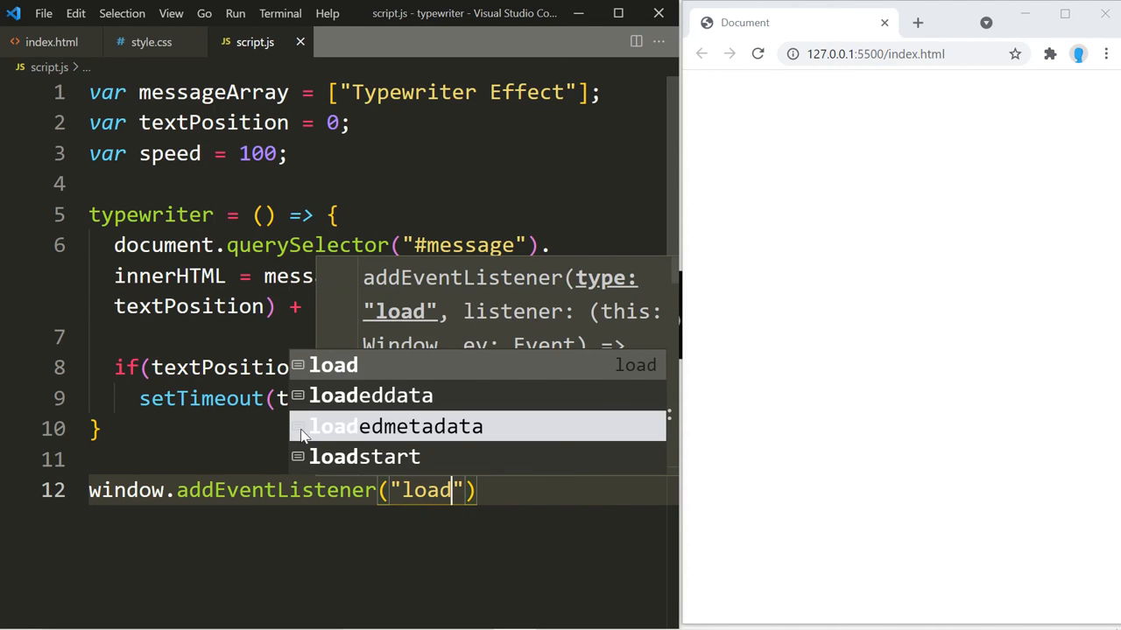
text(, typ)
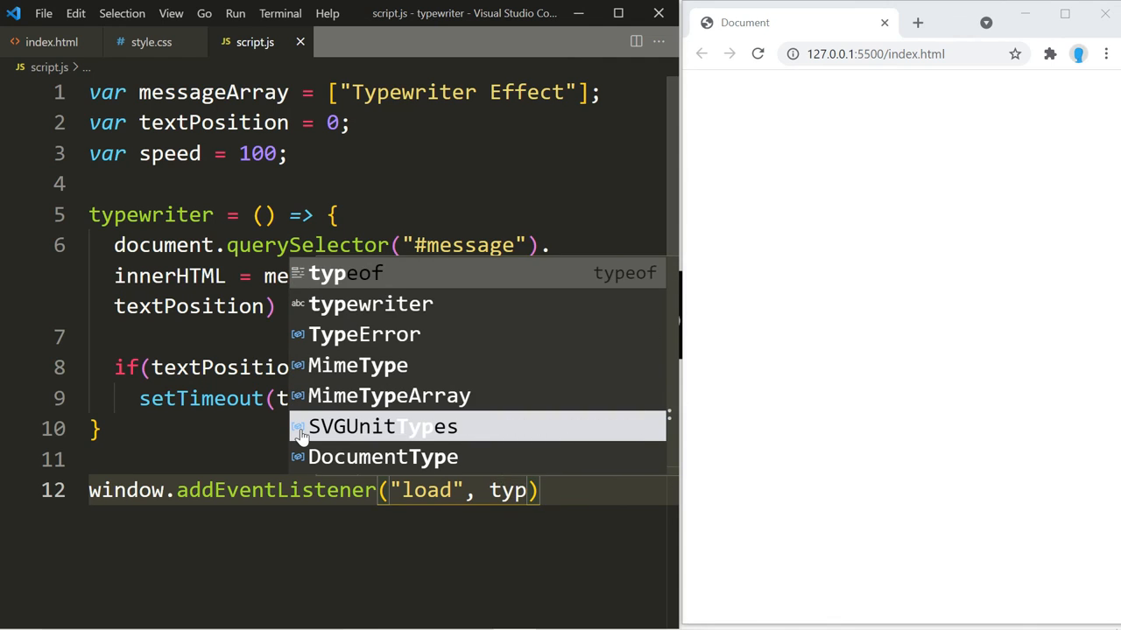